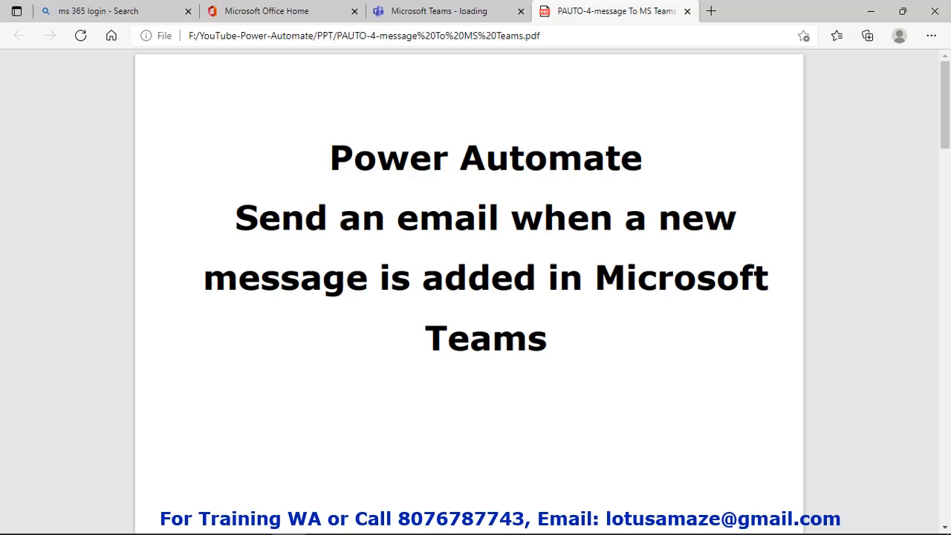
Scroll the PDF to the Trigger and Action overview slide
scroll("down", 3)
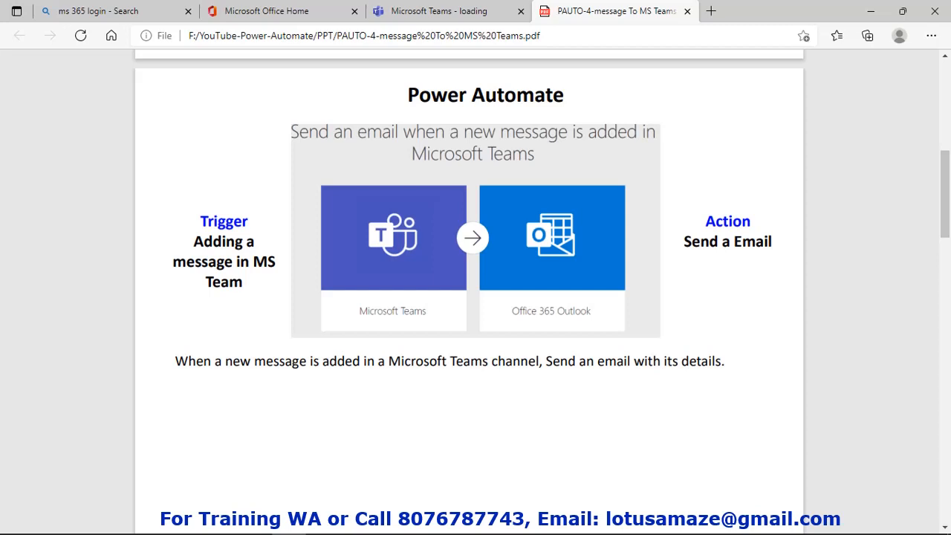
mouse_move(387, 289)
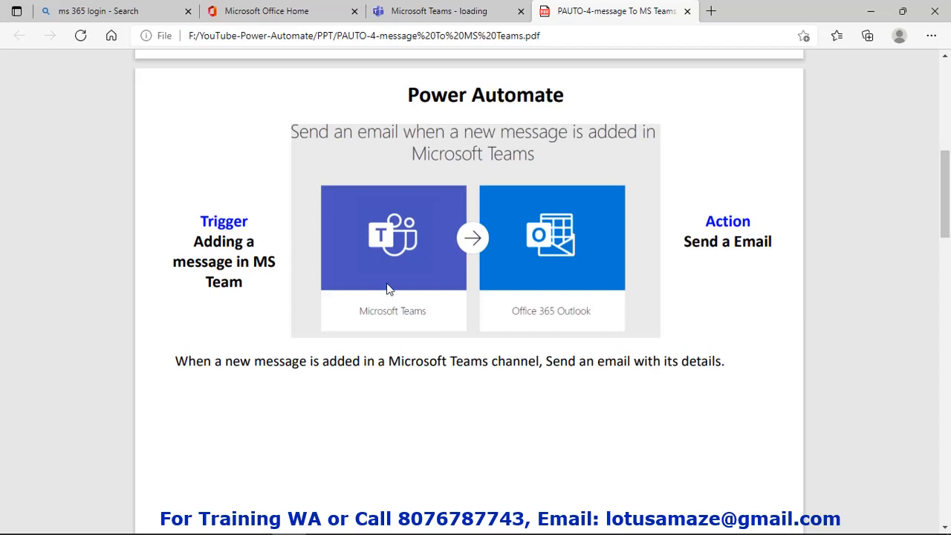
mouse_move(152, 215)
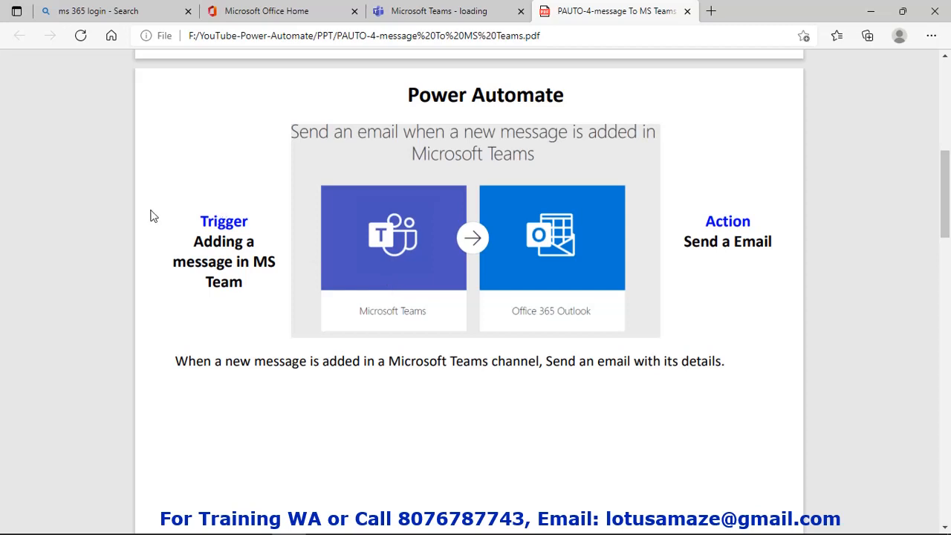
mouse_move(722, 220)
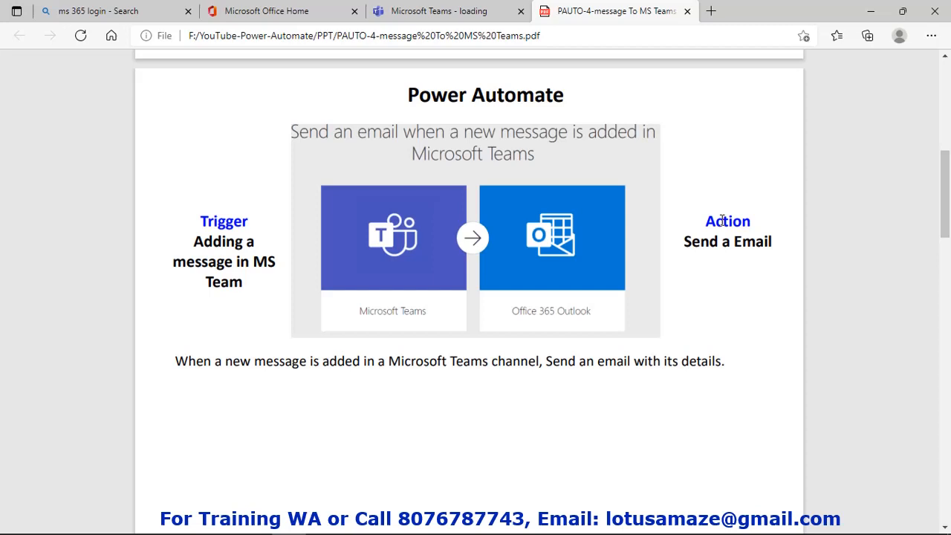
Scroll the PDF to the channel message trigger slide with the Organisation diagram
scroll("down", 3)
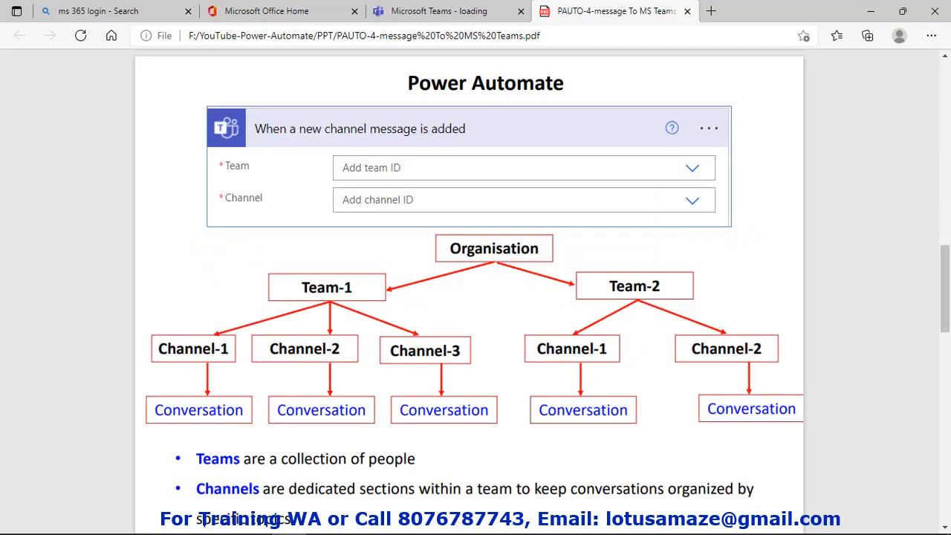
mouse_move(327, 235)
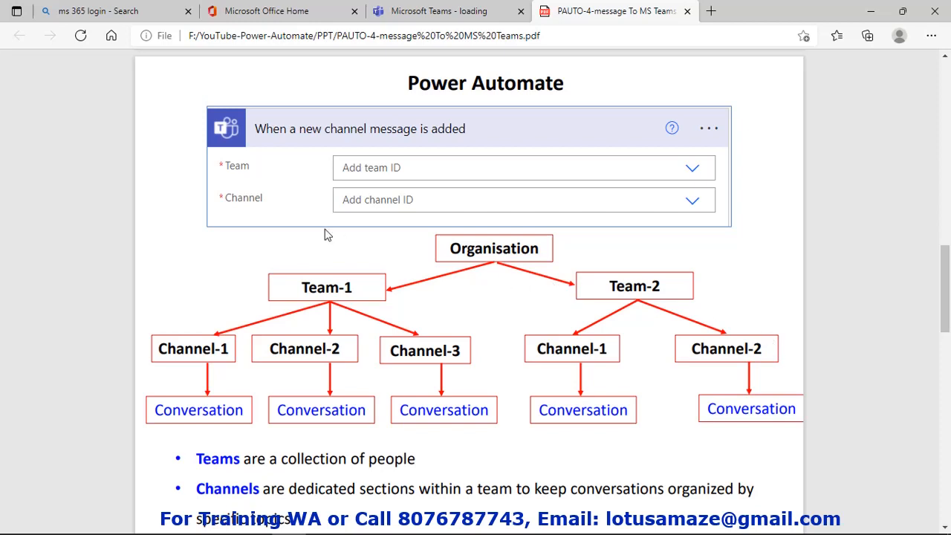
mouse_move(407, 211)
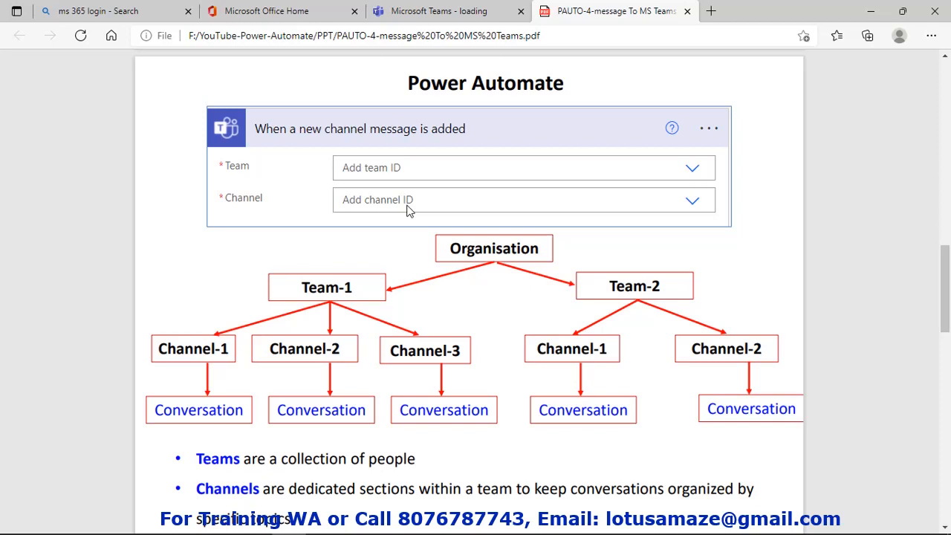
mouse_move(487, 262)
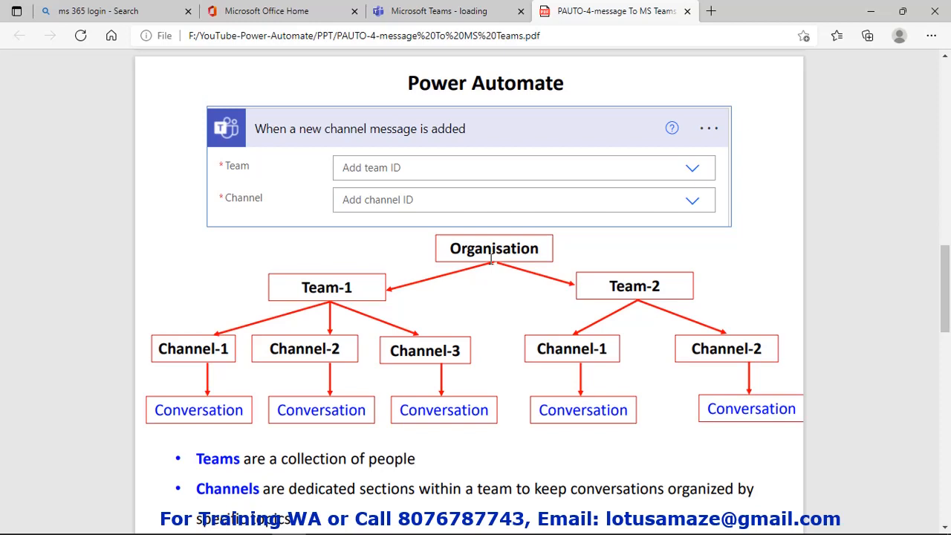
mouse_move(631, 282)
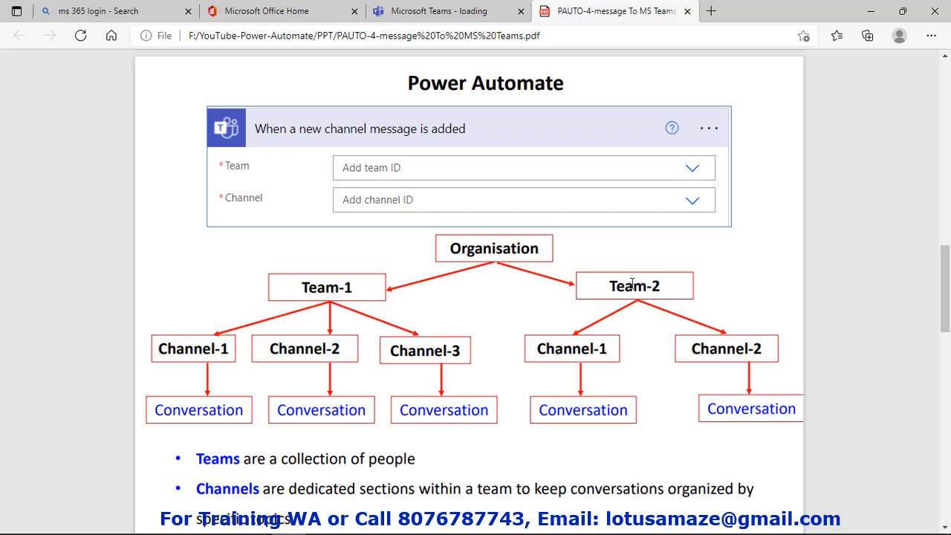
mouse_move(340, 308)
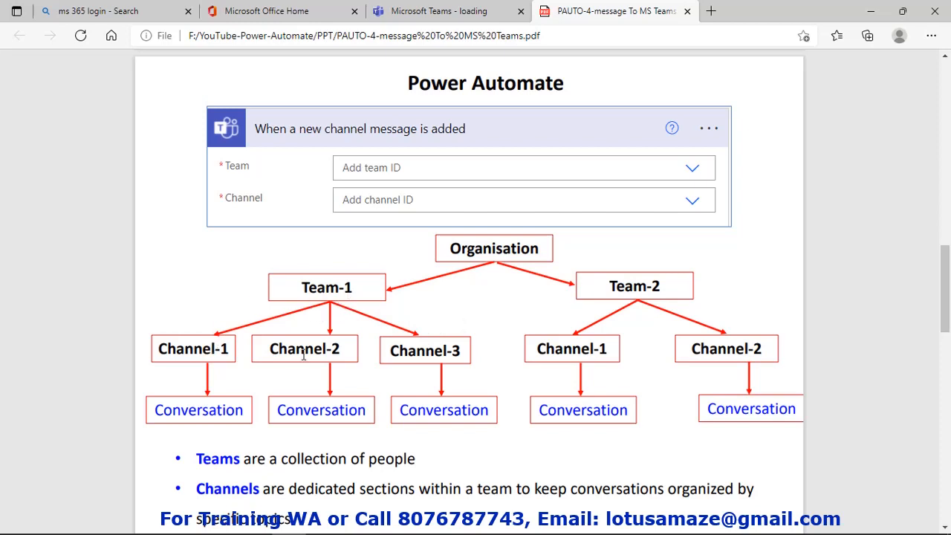
mouse_move(416, 356)
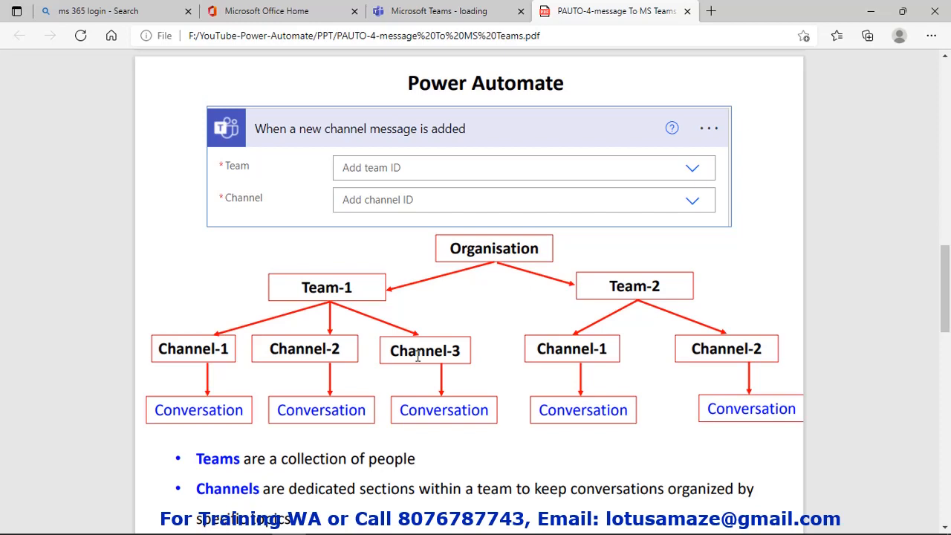
mouse_move(289, 369)
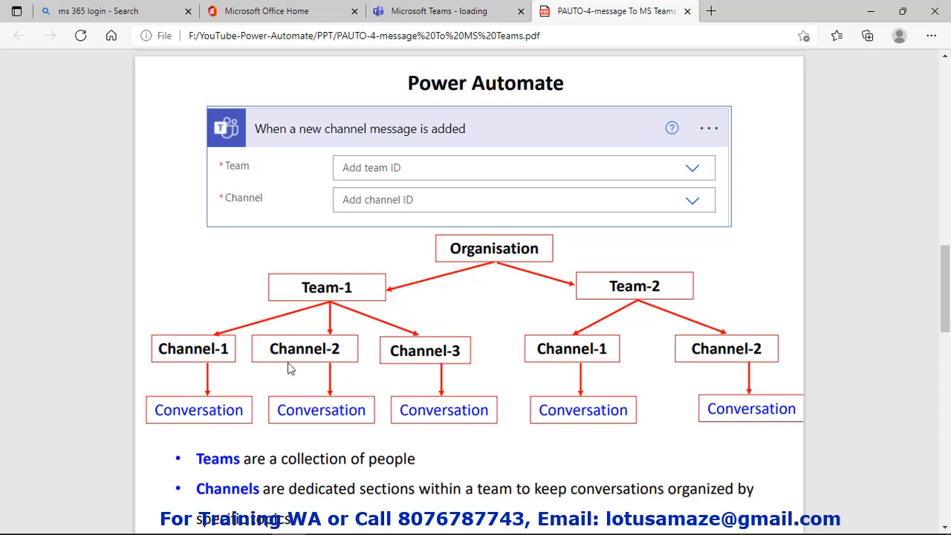
mouse_move(223, 350)
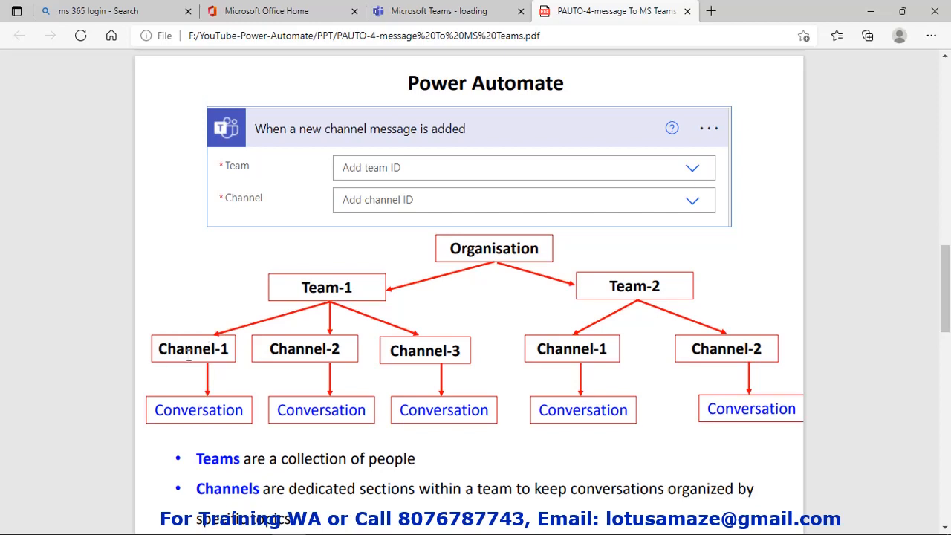
mouse_move(202, 415)
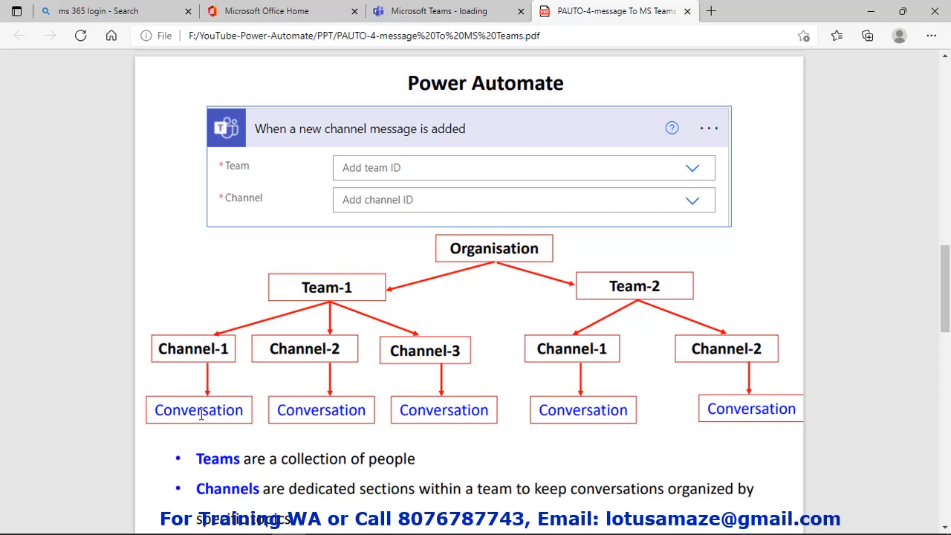
mouse_move(208, 361)
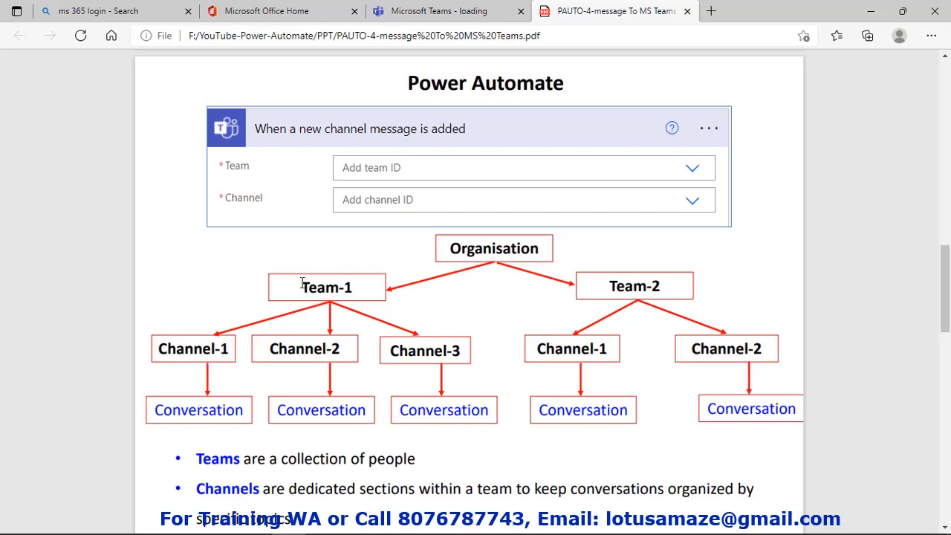
mouse_move(407, 213)
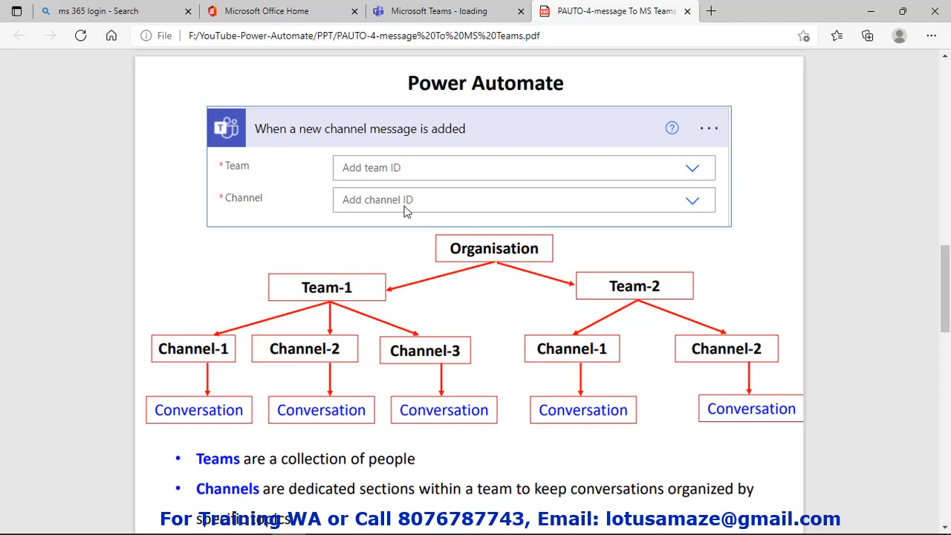
mouse_move(678, 308)
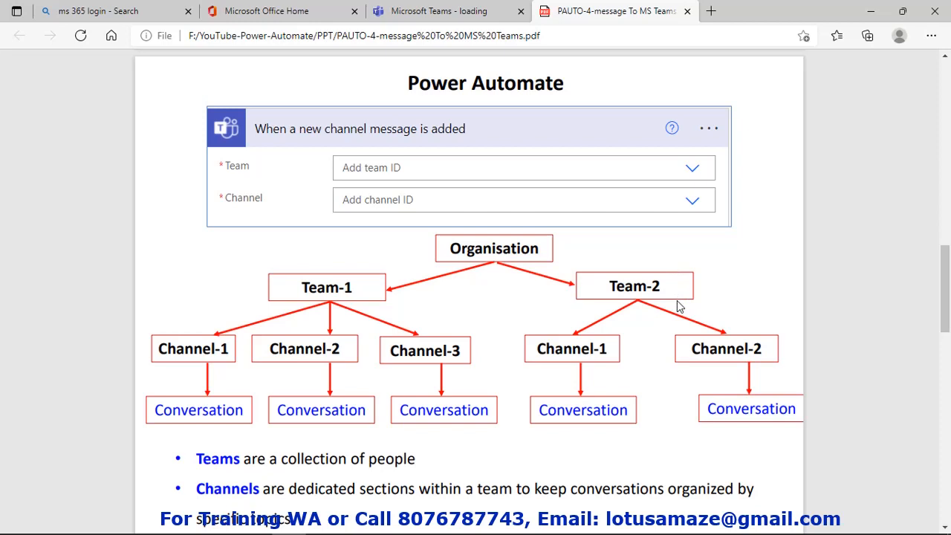
mouse_move(675, 321)
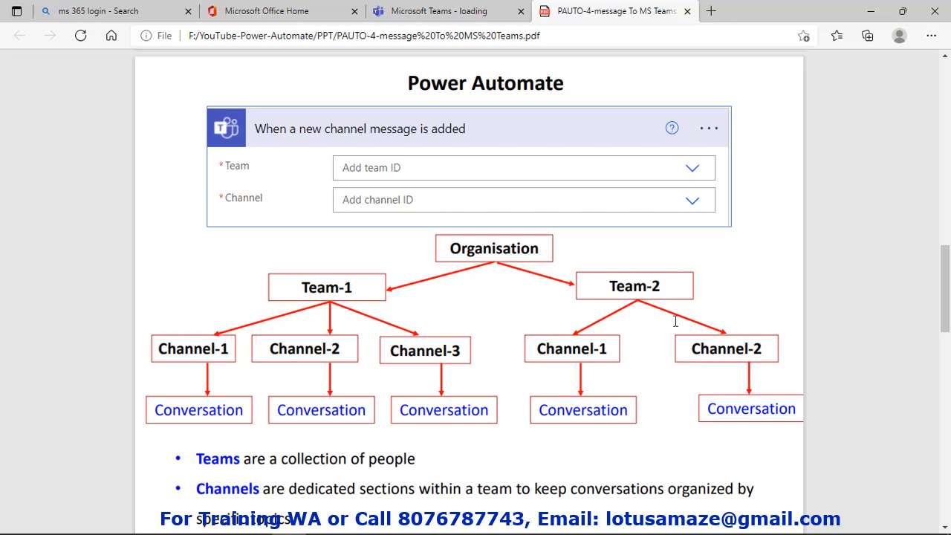
mouse_move(583, 341)
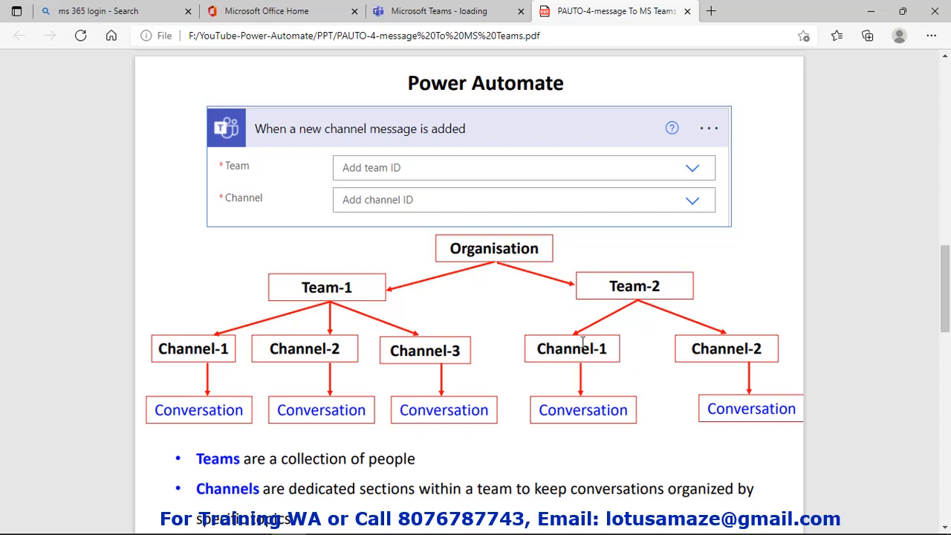
Scroll the PDF to the 'Fetch Team ID' section
scroll("down", 3)
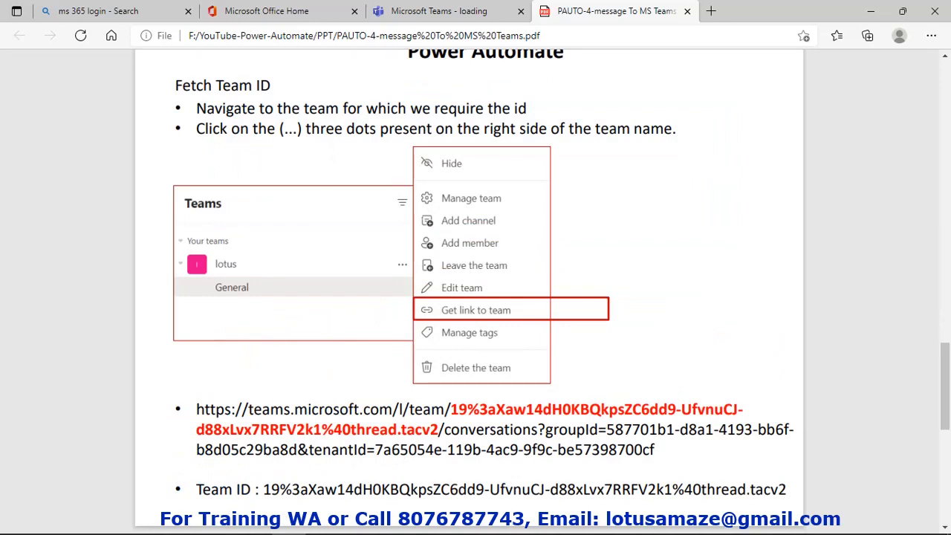
mouse_move(211, 274)
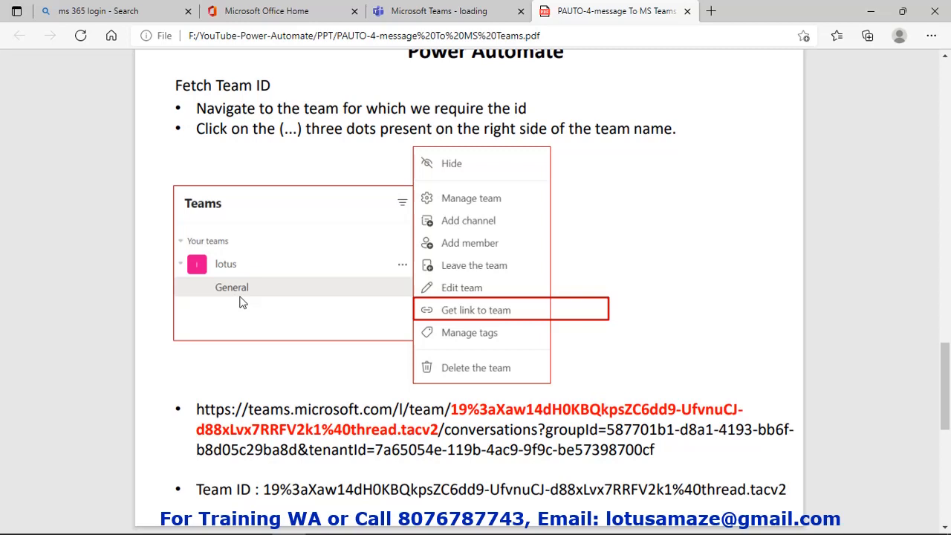
mouse_move(226, 270)
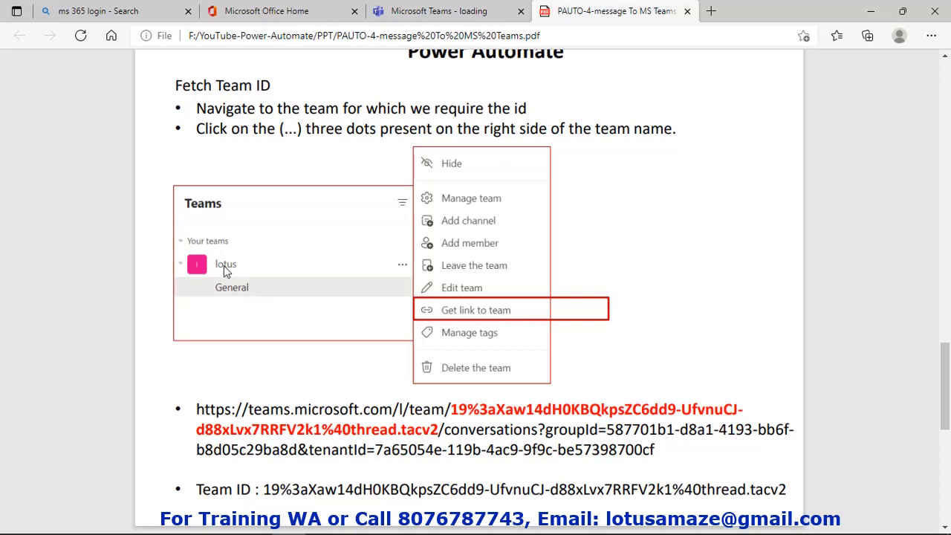
mouse_move(401, 268)
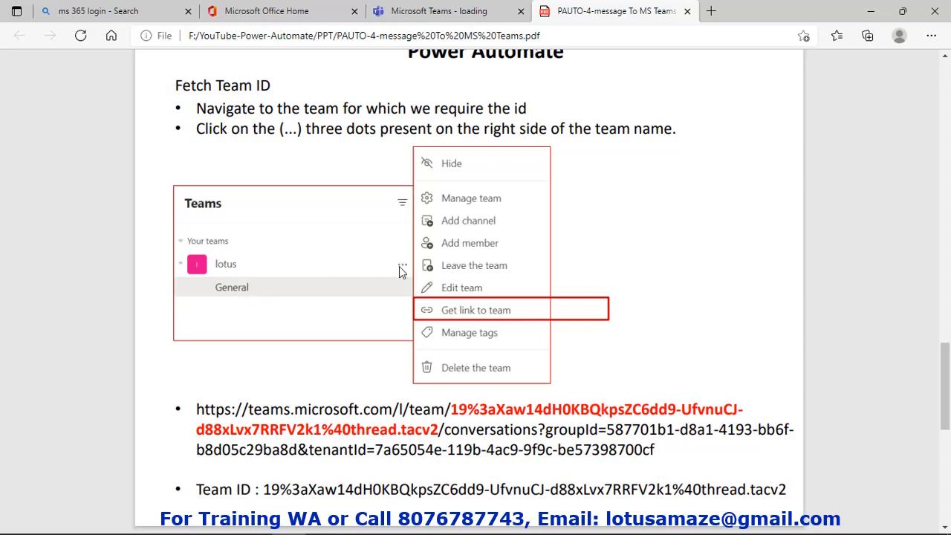
mouse_move(455, 317)
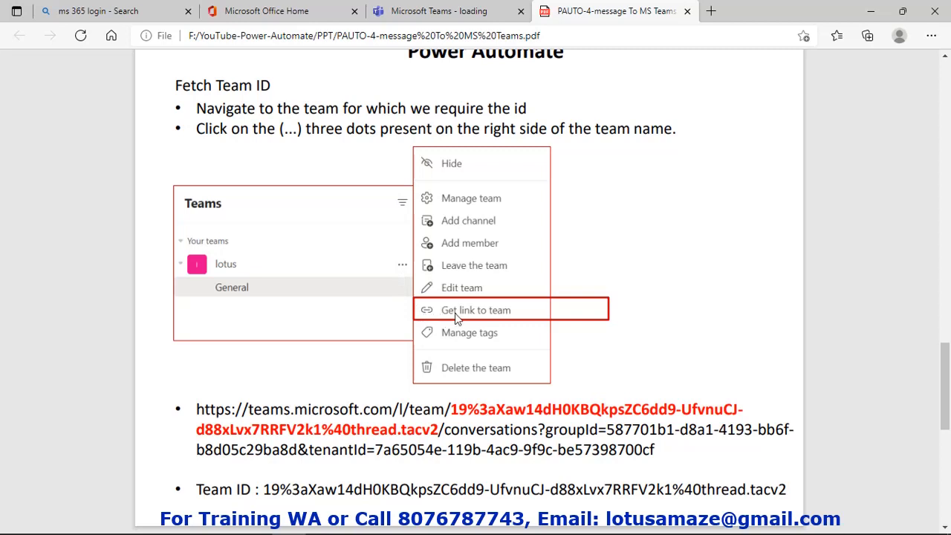
mouse_move(492, 321)
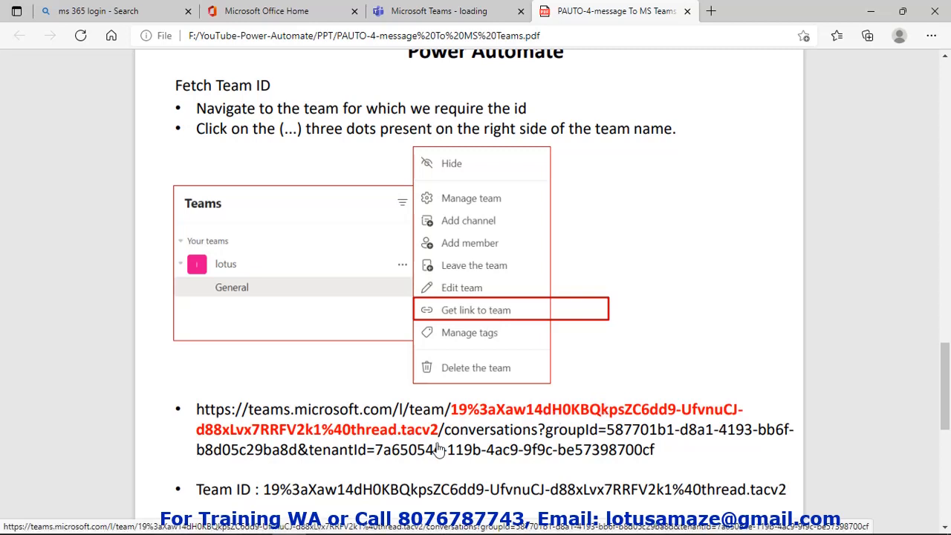
mouse_move(487, 419)
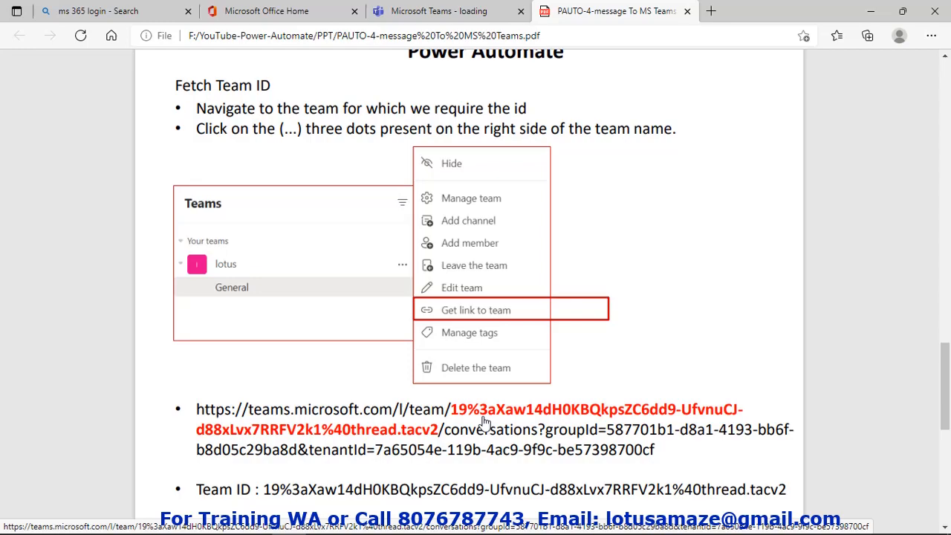
mouse_move(460, 428)
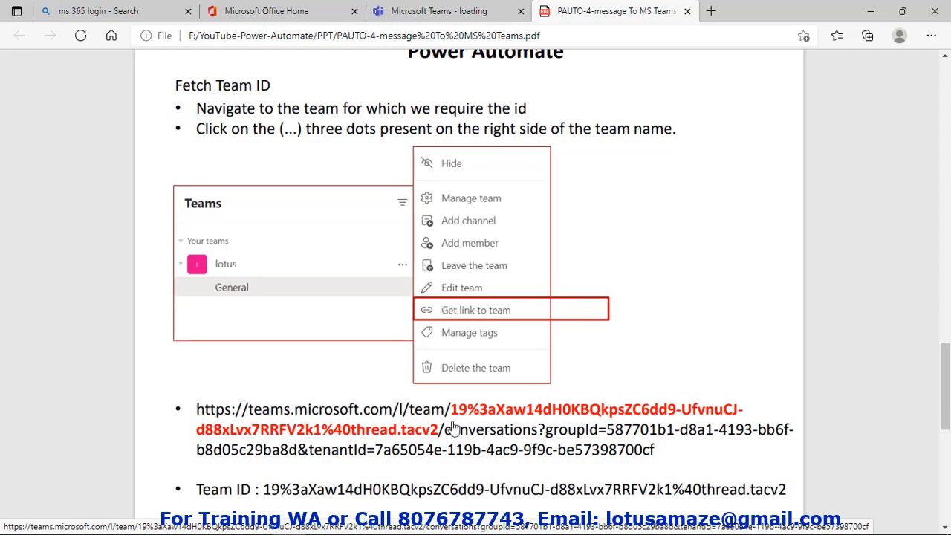
mouse_move(256, 297)
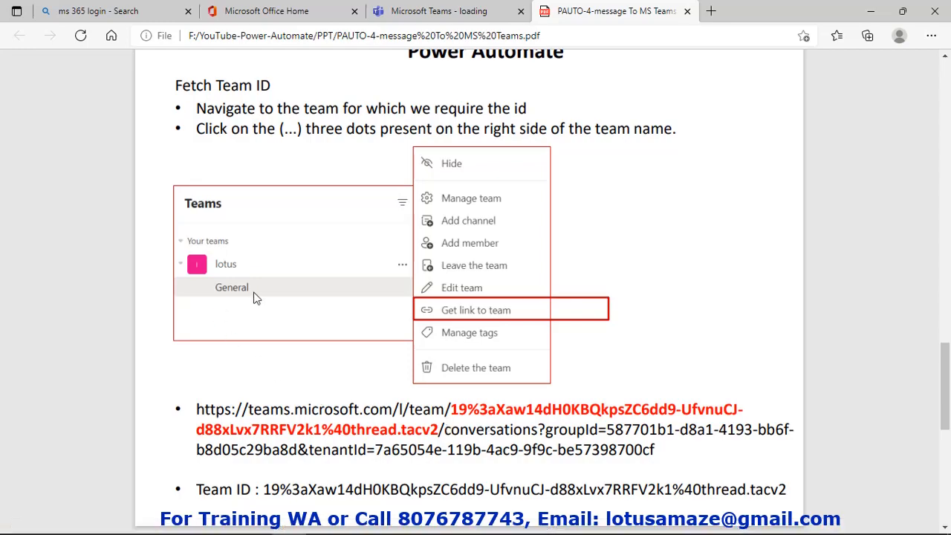
Scroll the PDF to the 'Fetch Channel ID' section
scroll("down", 3)
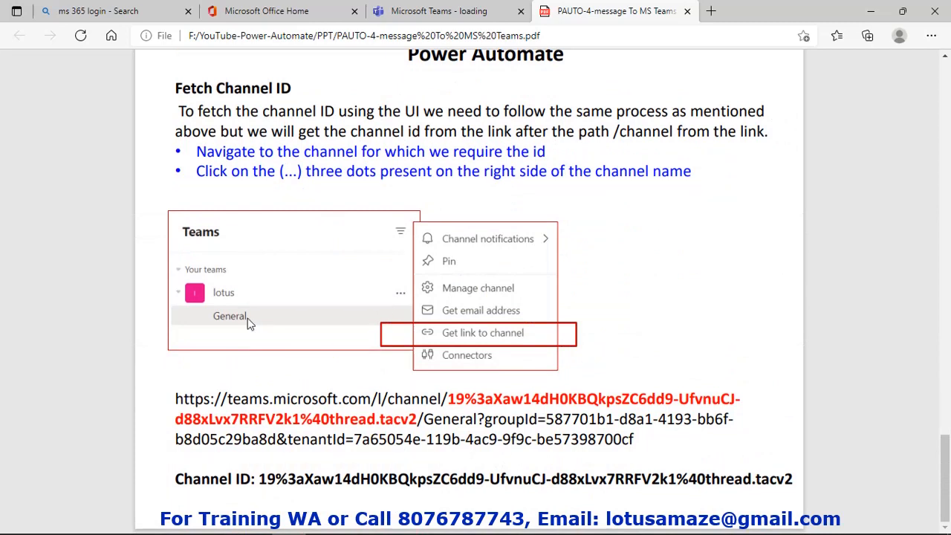
mouse_move(505, 341)
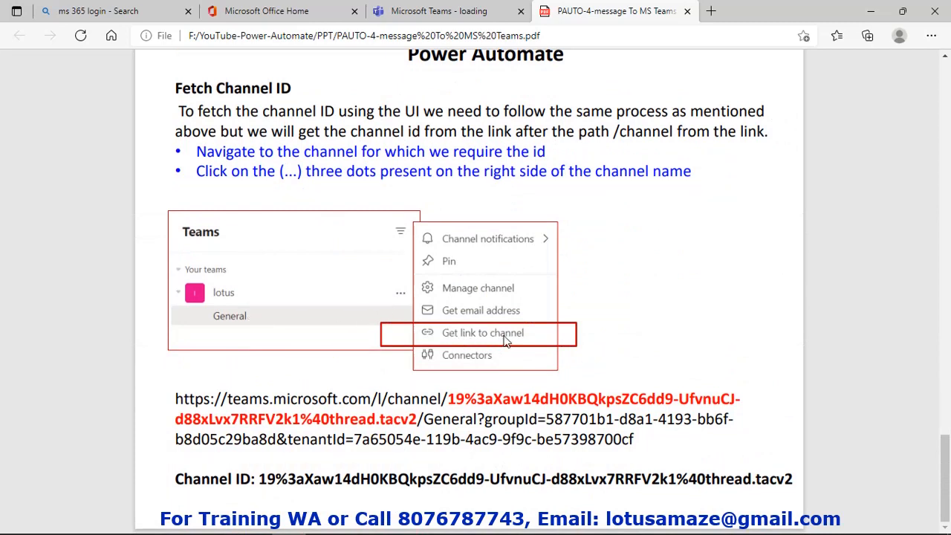
mouse_move(294, 419)
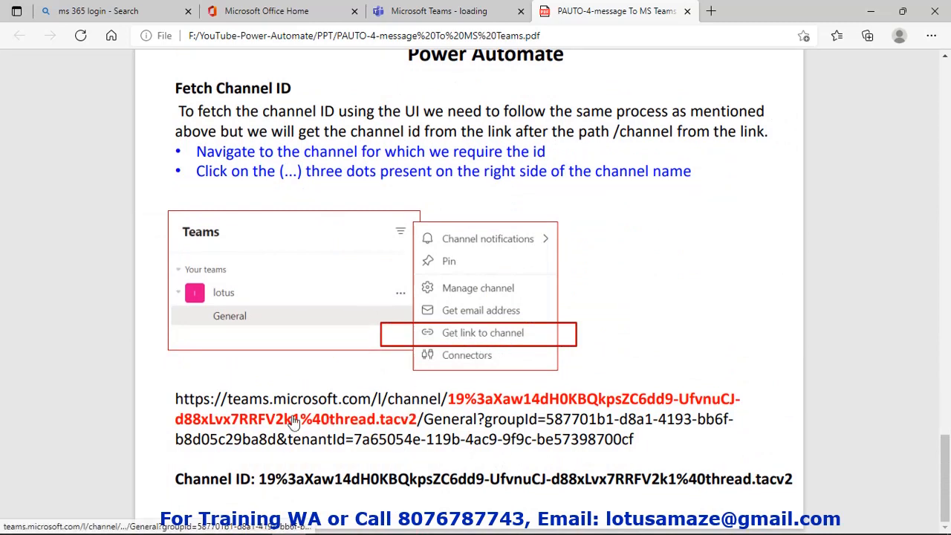
mouse_move(558, 407)
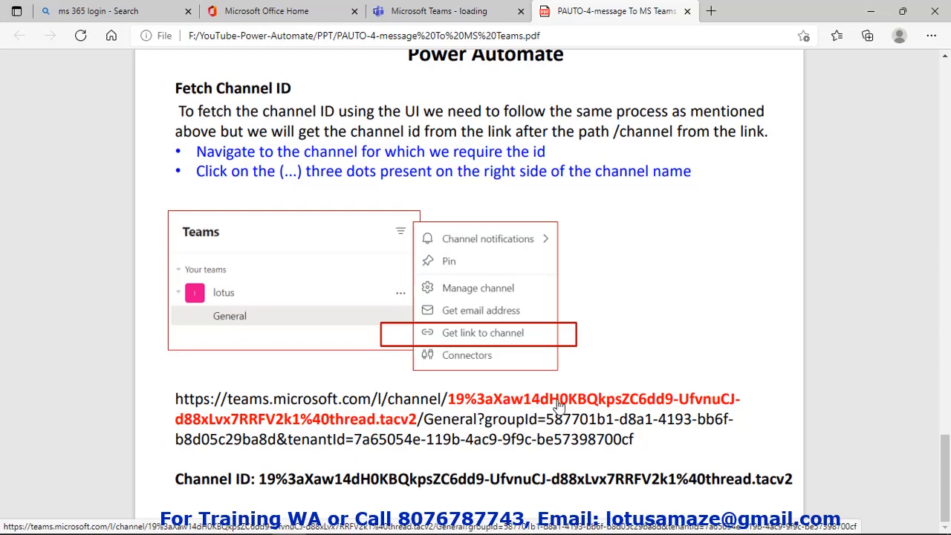
In Teams, get the link to the lotus team and the link to its General channel
left_click(443, 12)
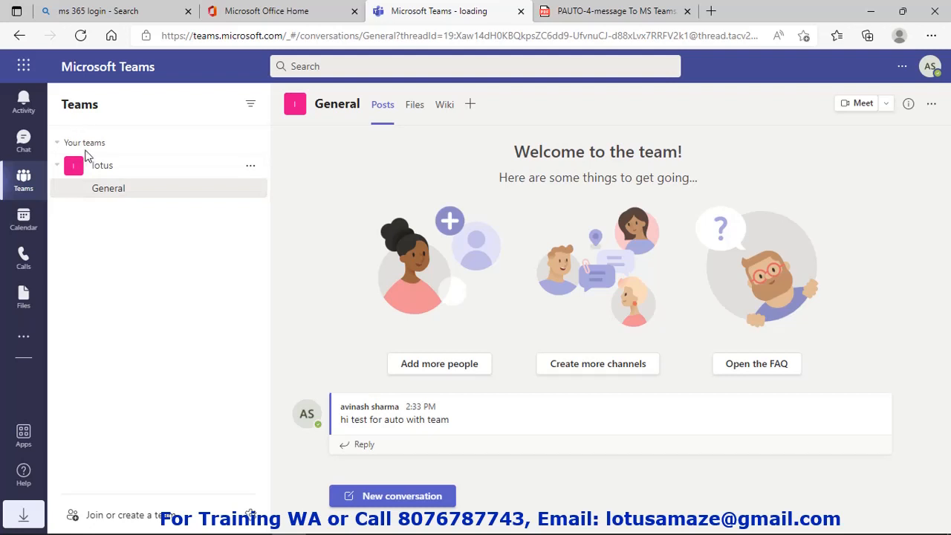
mouse_move(101, 170)
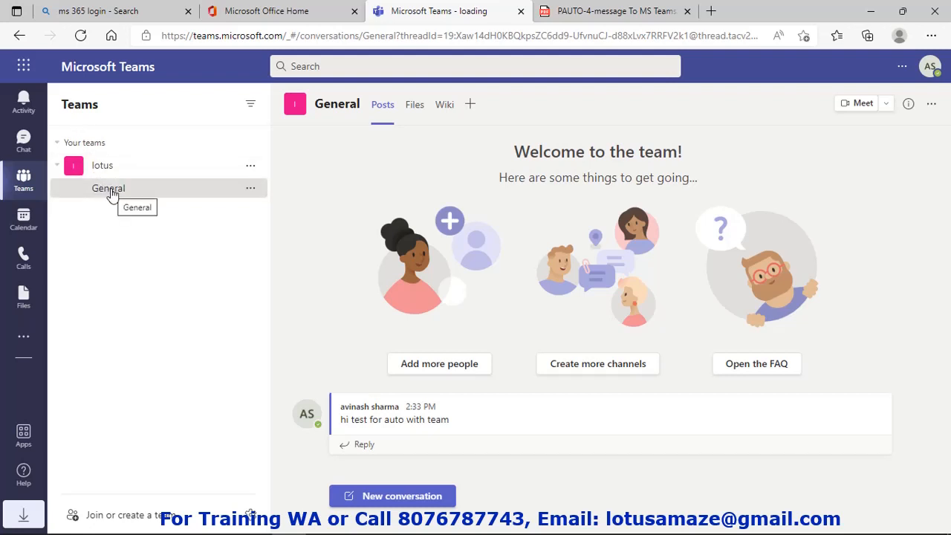
mouse_move(101, 165)
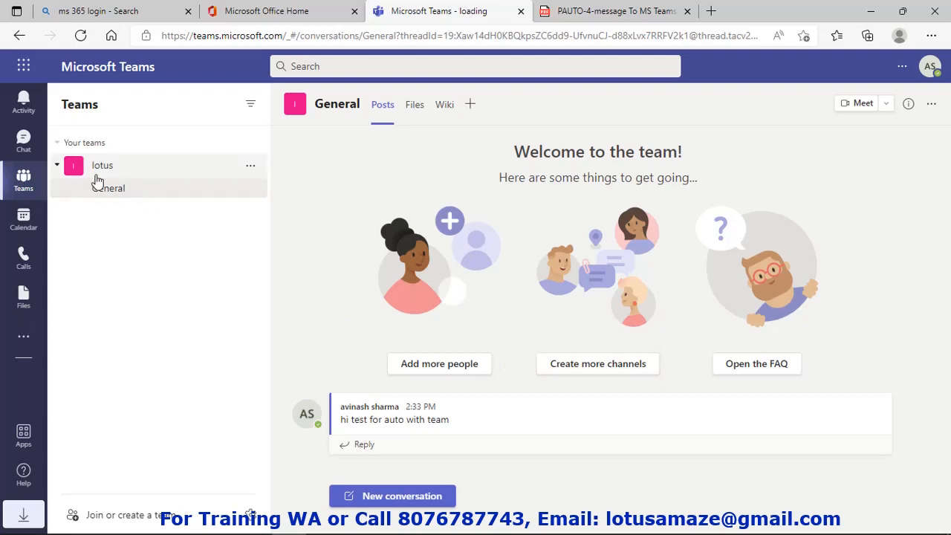
left_click(249, 165)
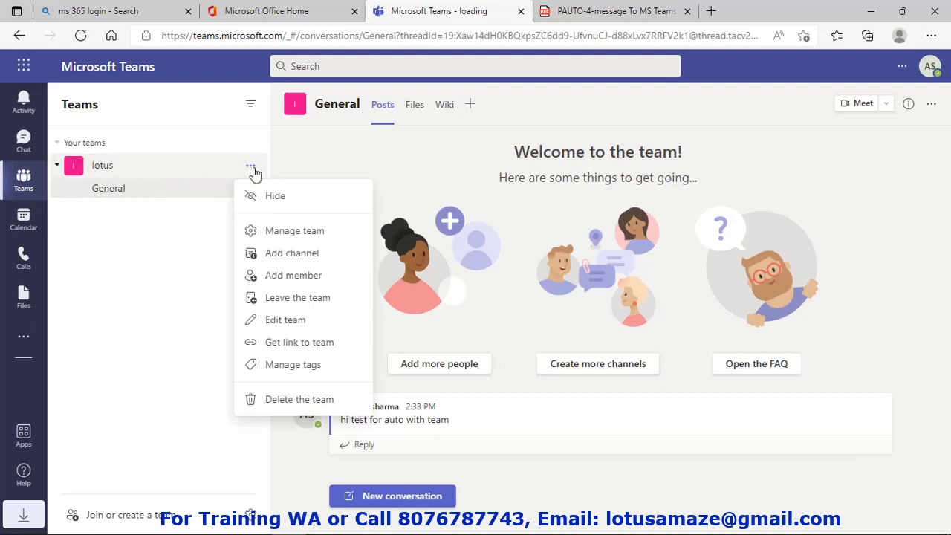
mouse_move(315, 349)
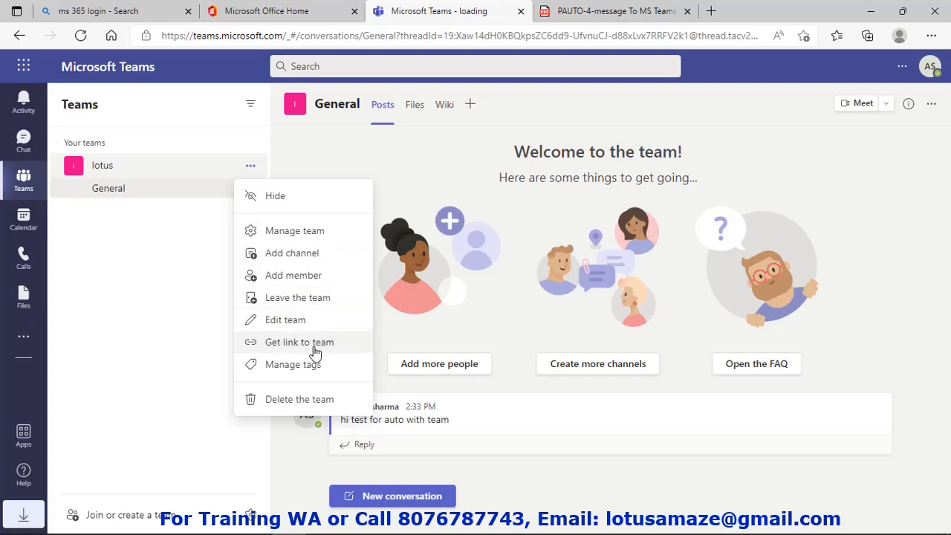
left_click(298, 342)
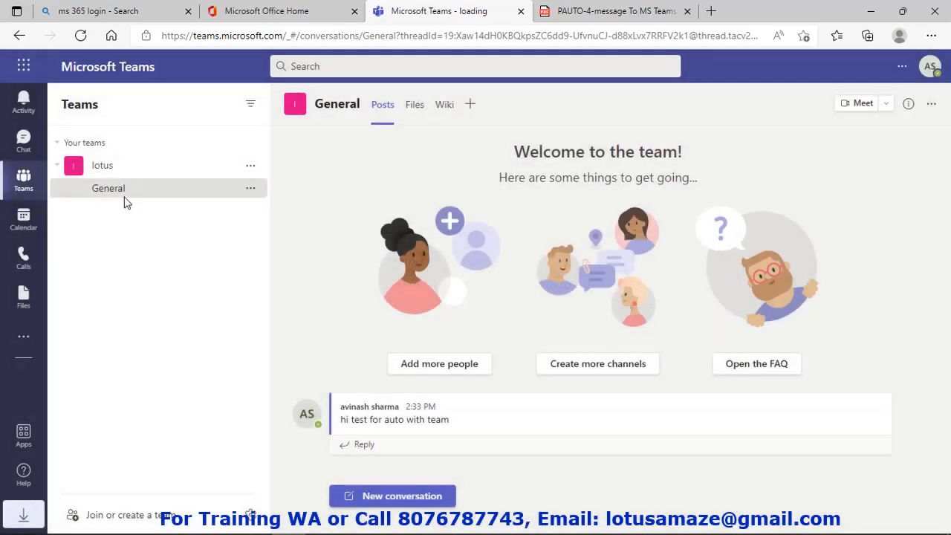
left_click(250, 188)
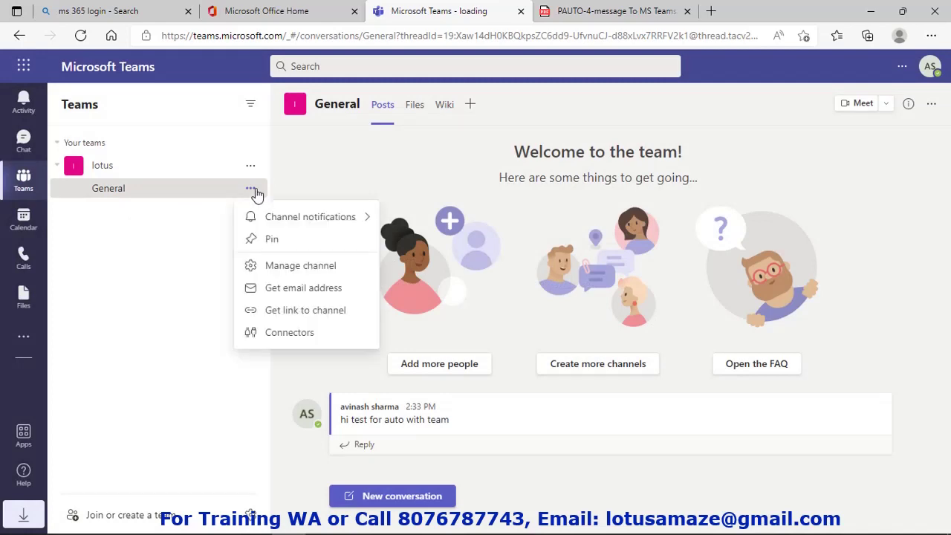
left_click(305, 310)
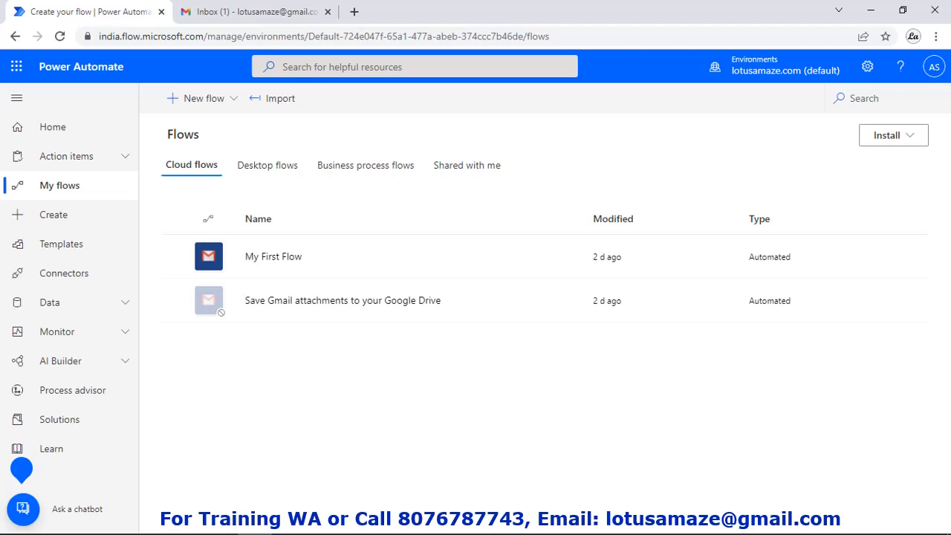
Start an automated cloud flow named 'My Team Flow'
left_click(53, 214)
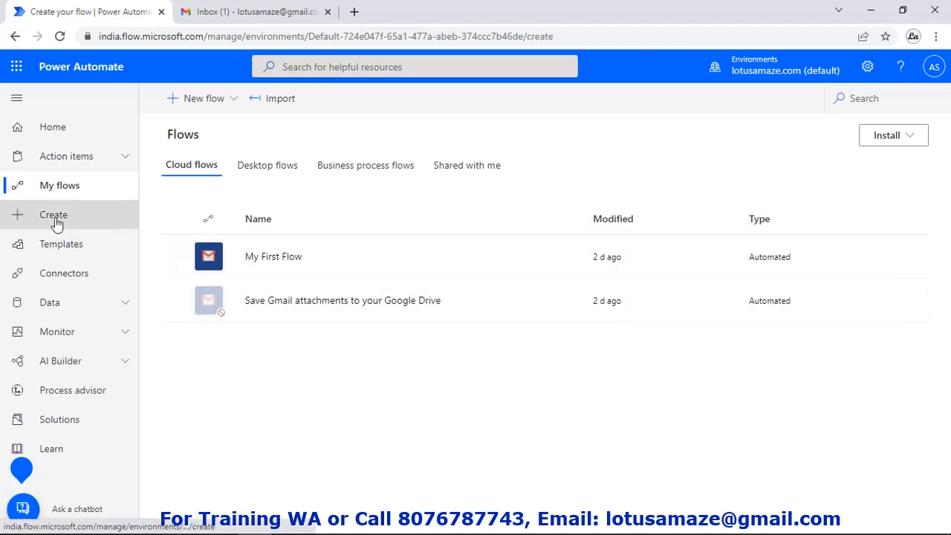
left_click(54, 214)
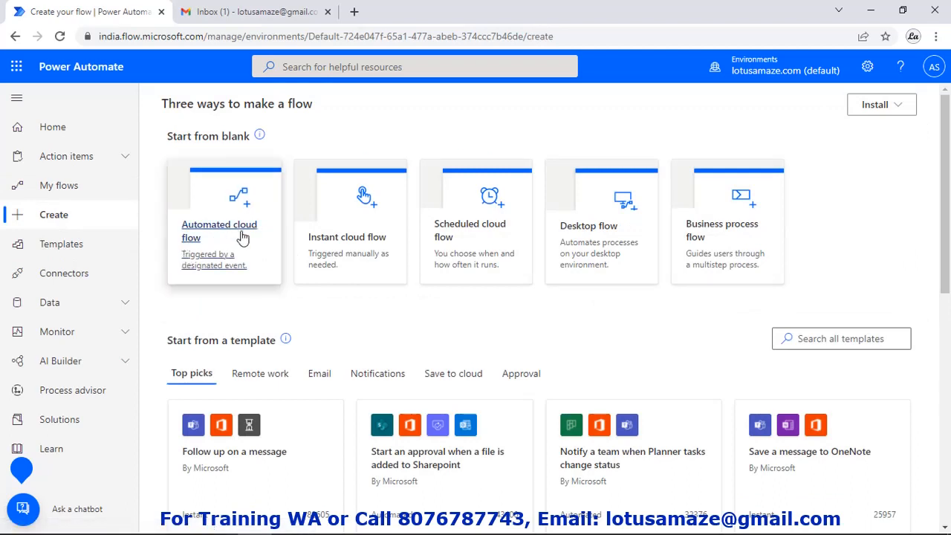
left_click(219, 231)
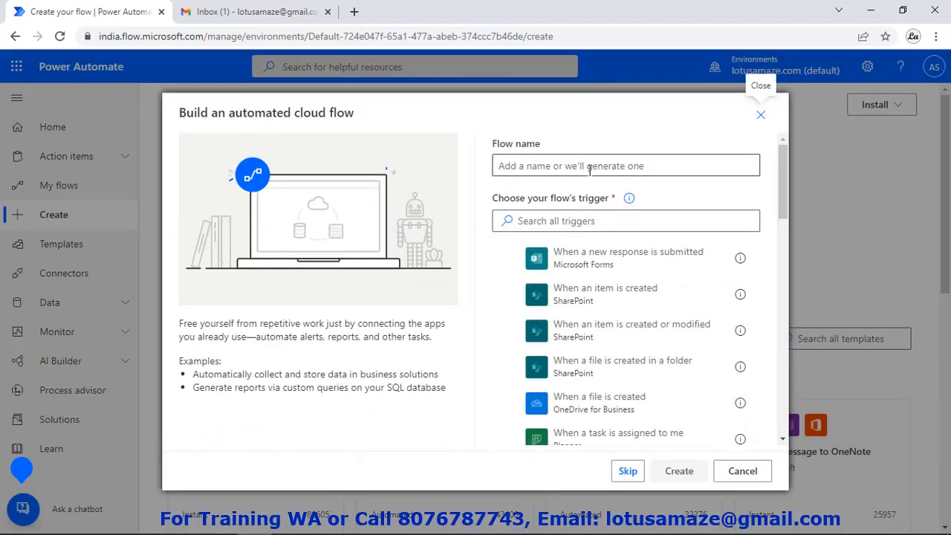
type("M")
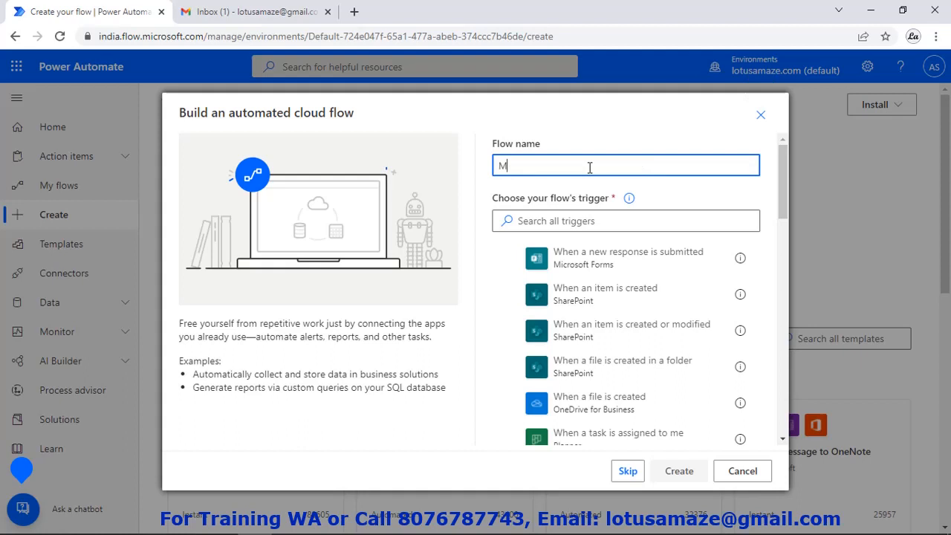
type("y Team Flow")
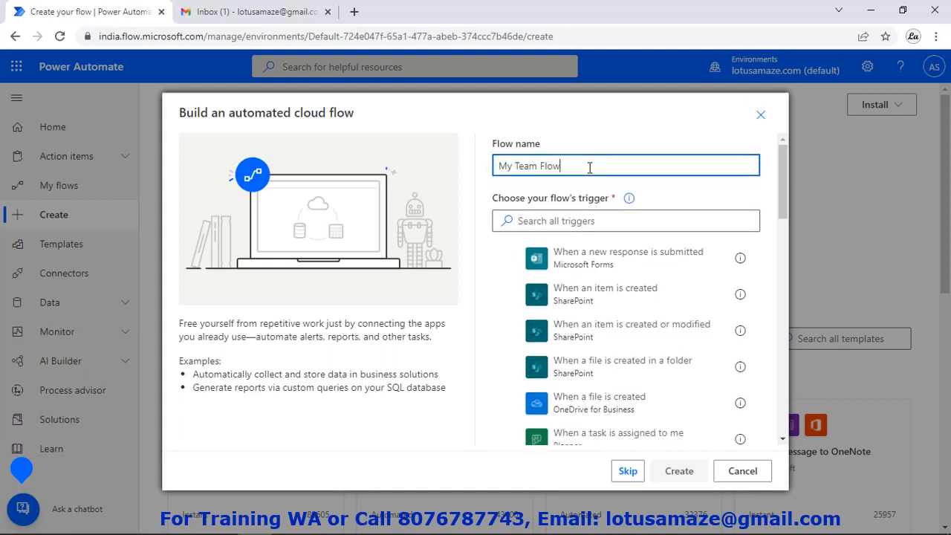
Create the flow with the Teams 'When a new channel message is added' trigger
left_click(626, 220)
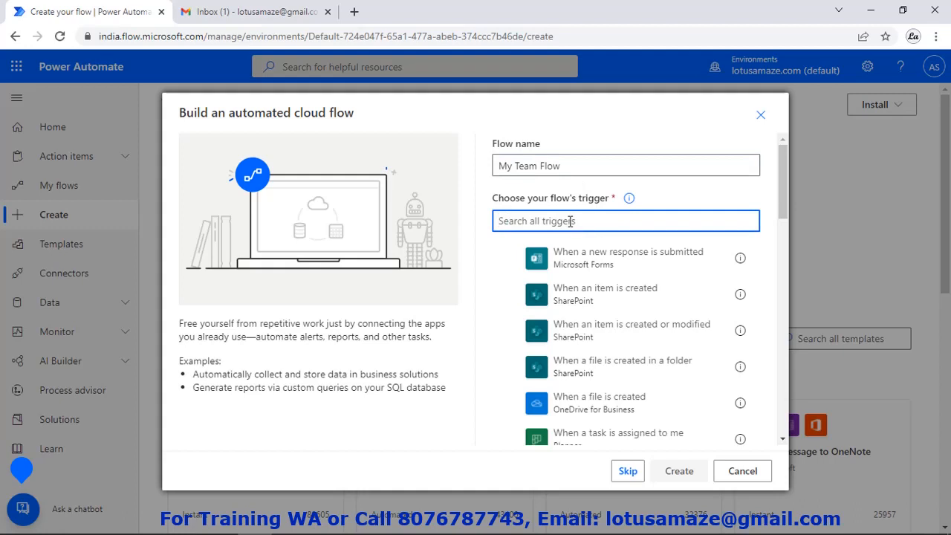
type("Team")
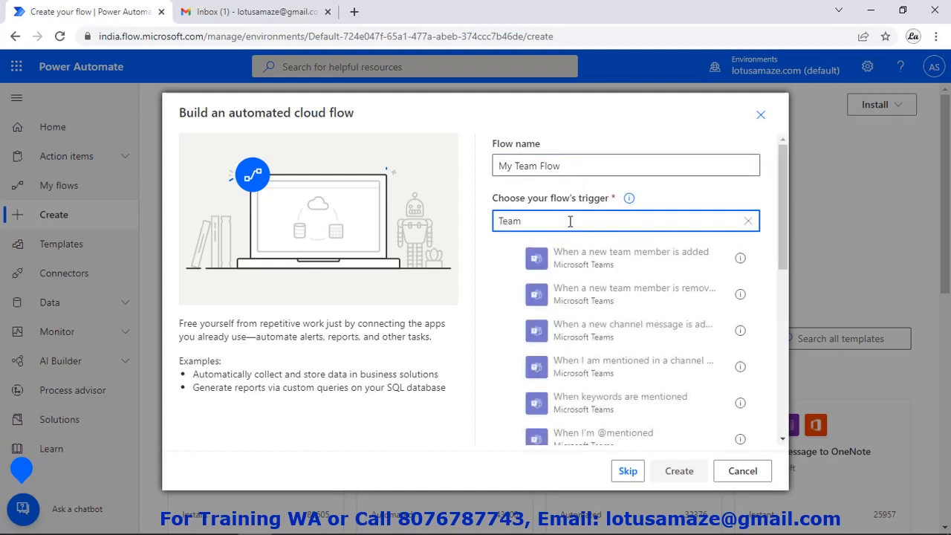
mouse_move(561, 333)
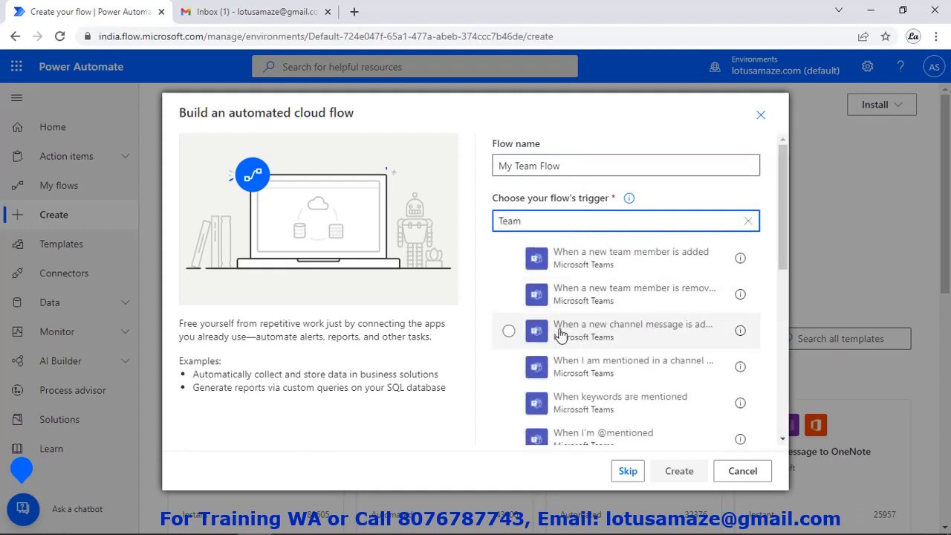
mouse_move(687, 330)
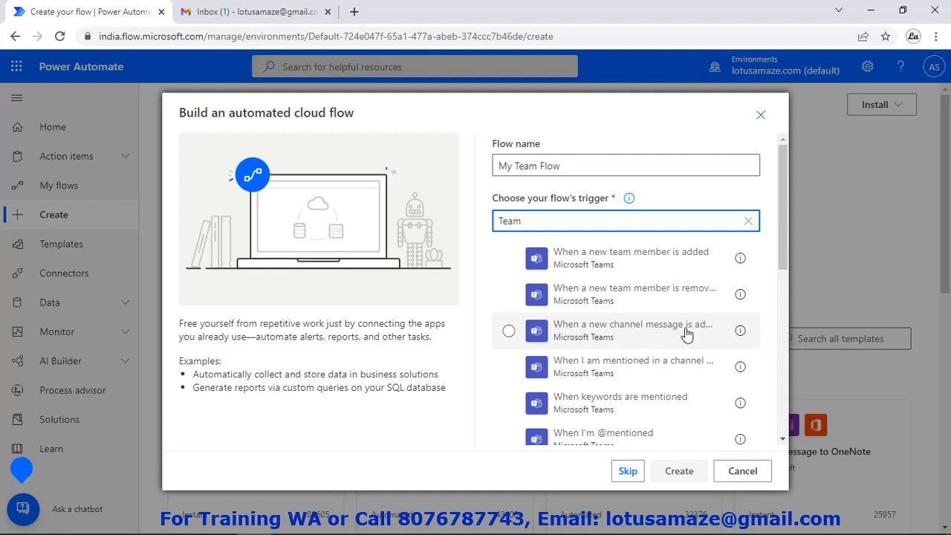
left_click(508, 330)
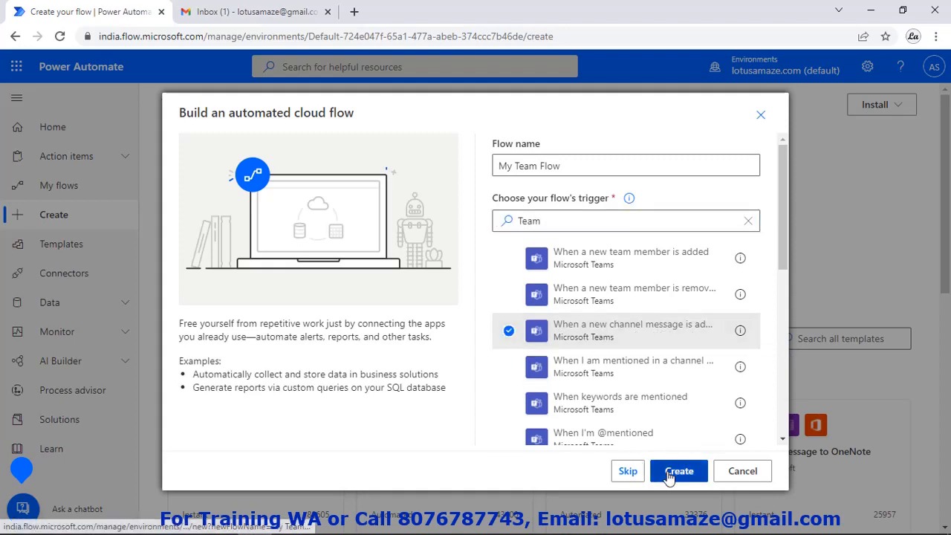
left_click(677, 471)
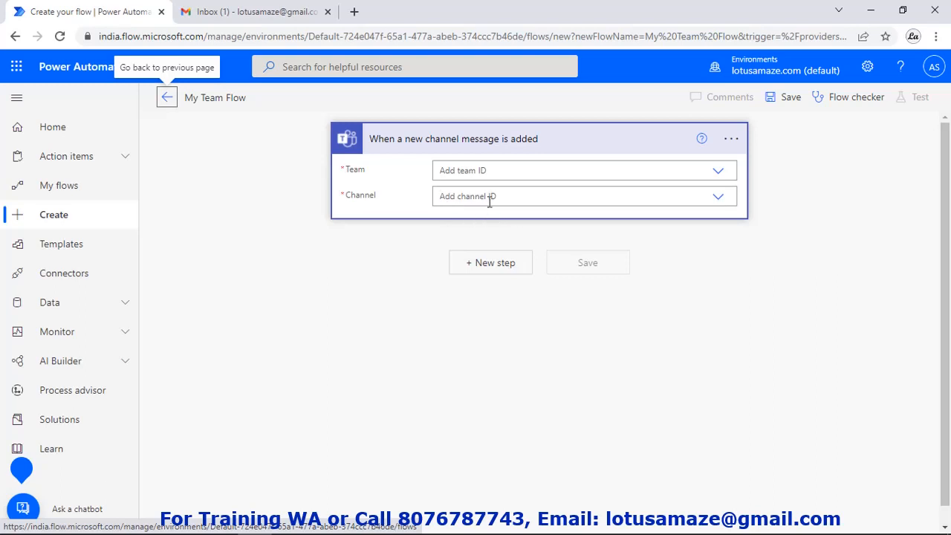
mouse_move(719, 175)
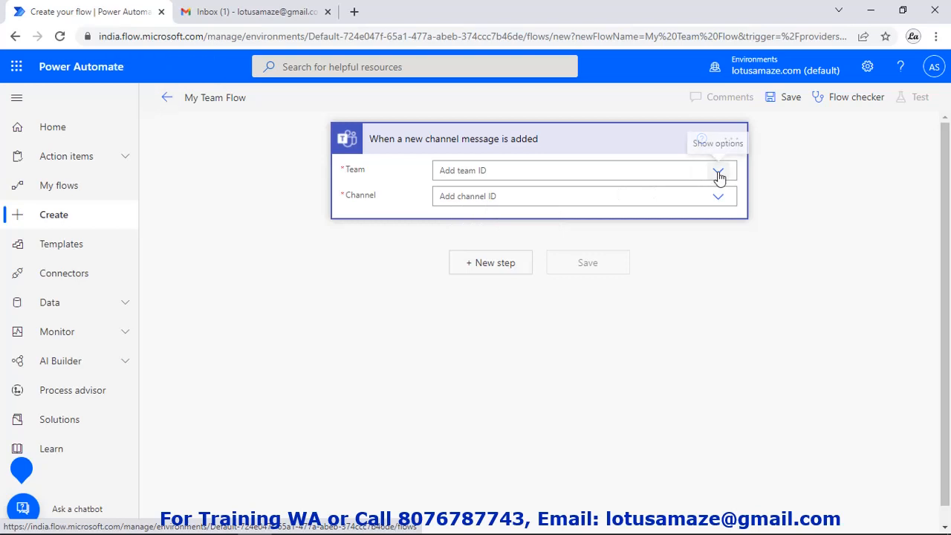
Set the trigger's Team to lotus and its Channel to General
left_click(720, 174)
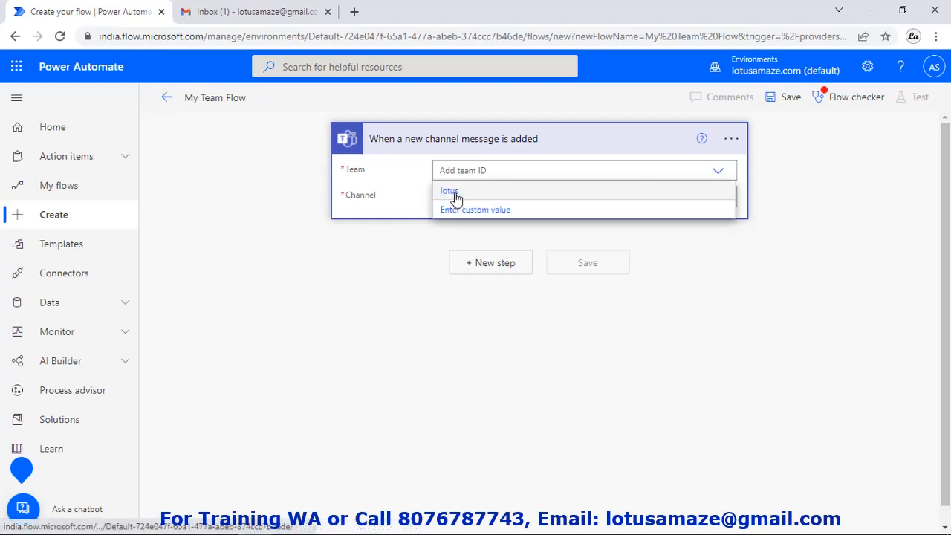
left_click(449, 191)
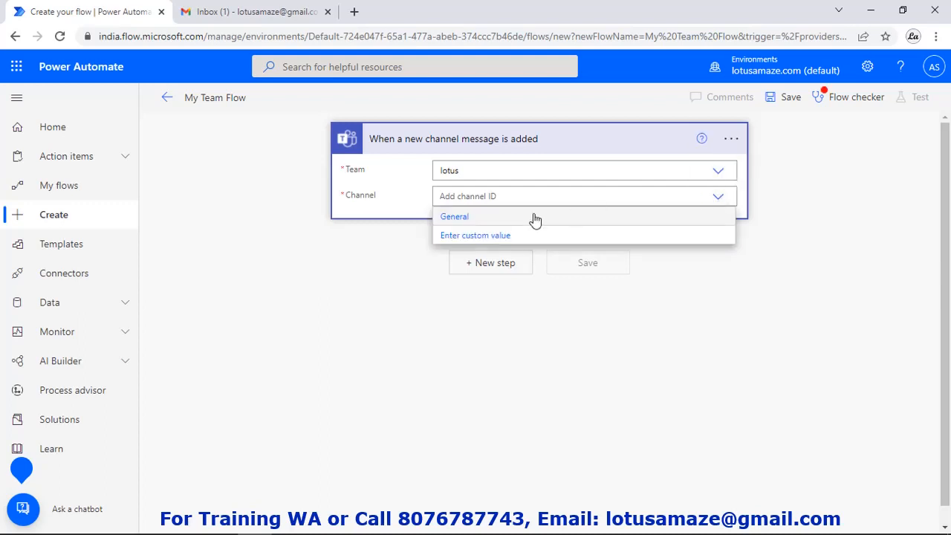
left_click(454, 217)
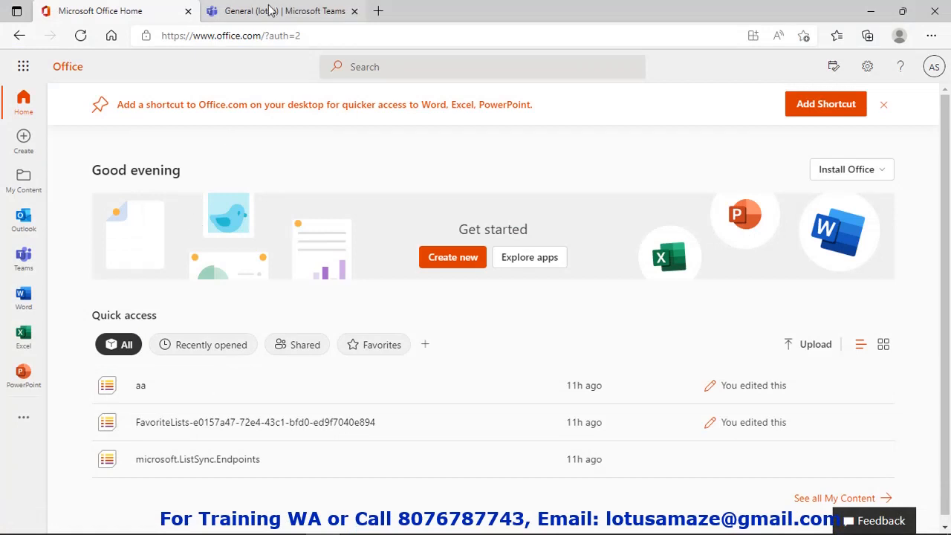
Copy the General channel link in Teams and select its channel ID in Notepad
left_click(283, 12)
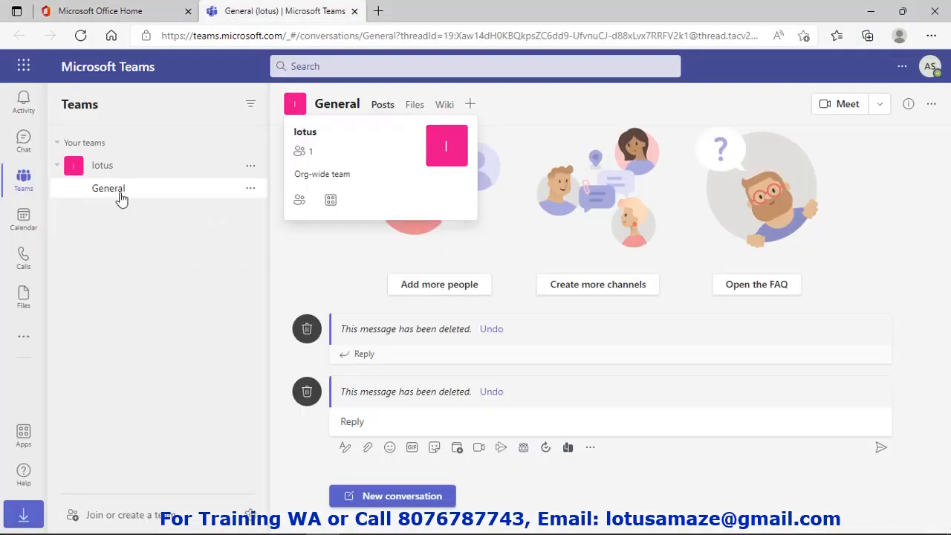
left_click(249, 188)
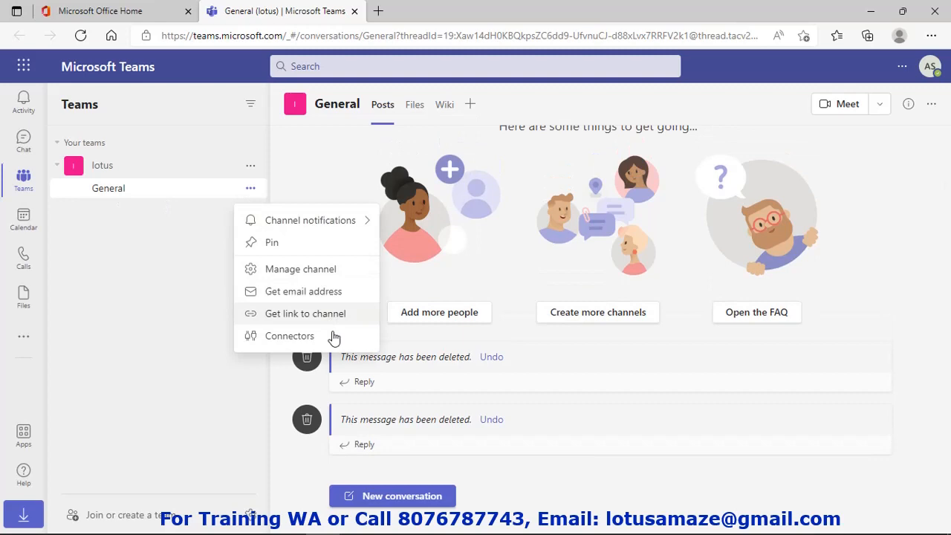
left_click(306, 314)
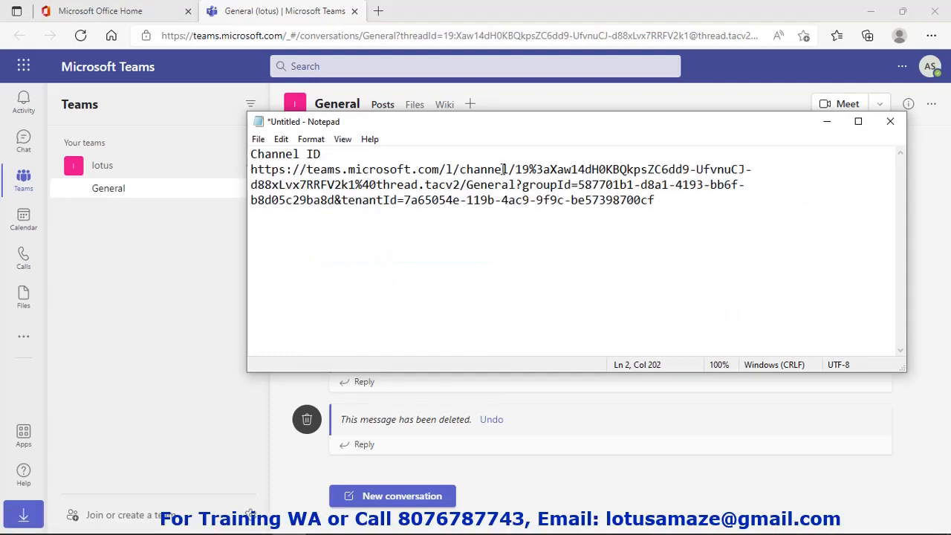
left_click_drag(516, 169, 461, 185)
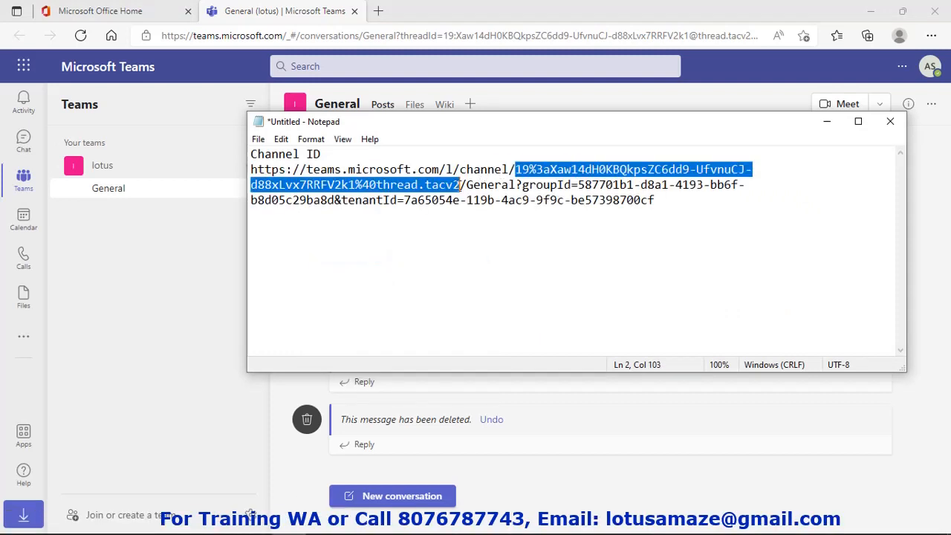
mouse_move(485, 220)
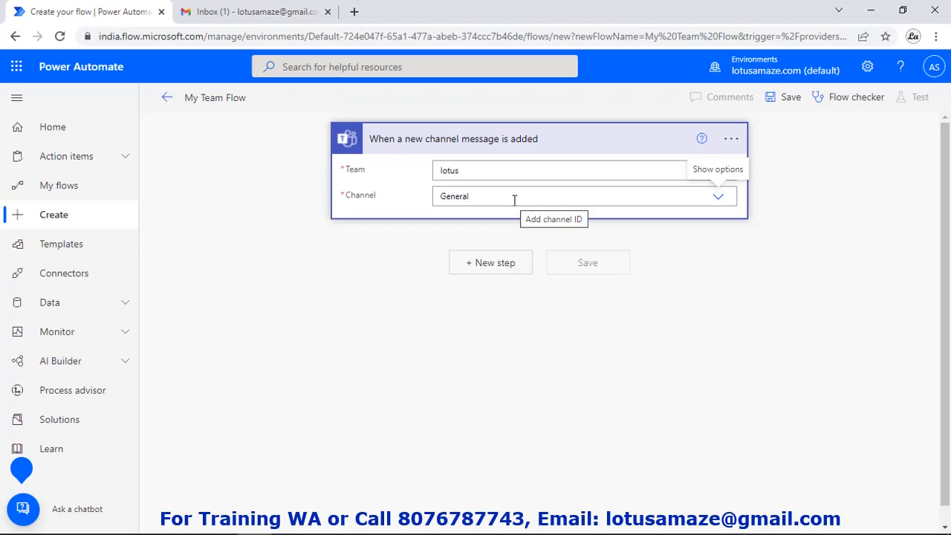
mouse_move(721, 201)
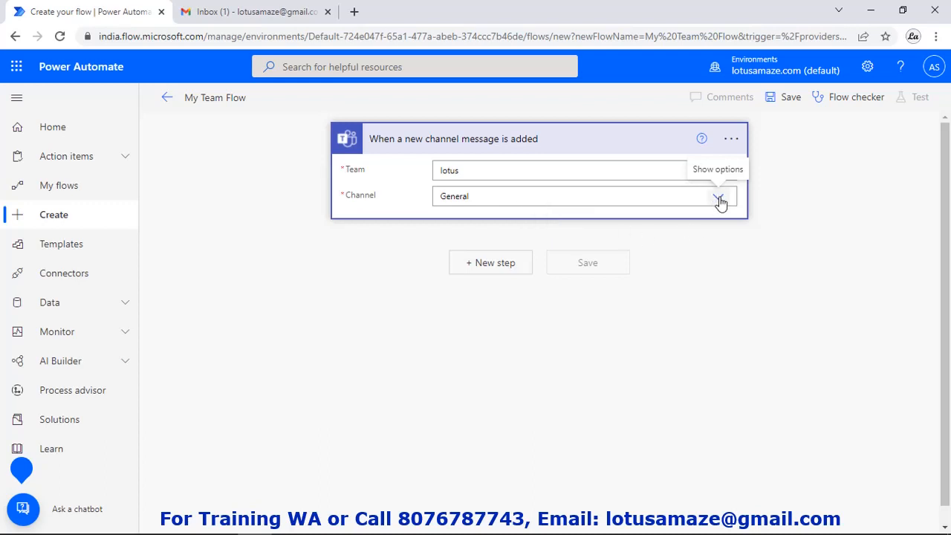
Replace the Channel value with the pasted custom channel ID and add a new step
left_click(719, 196)
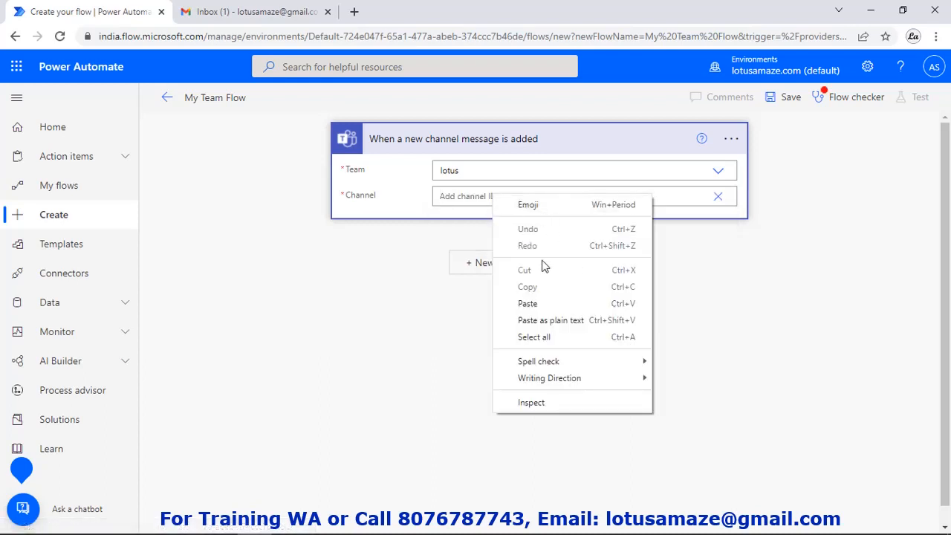
left_click(526, 303)
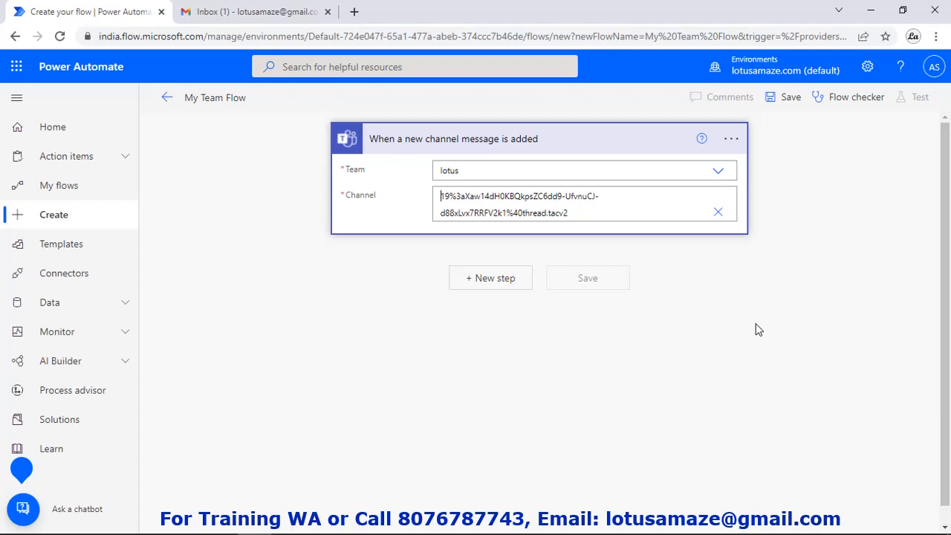
mouse_move(609, 306)
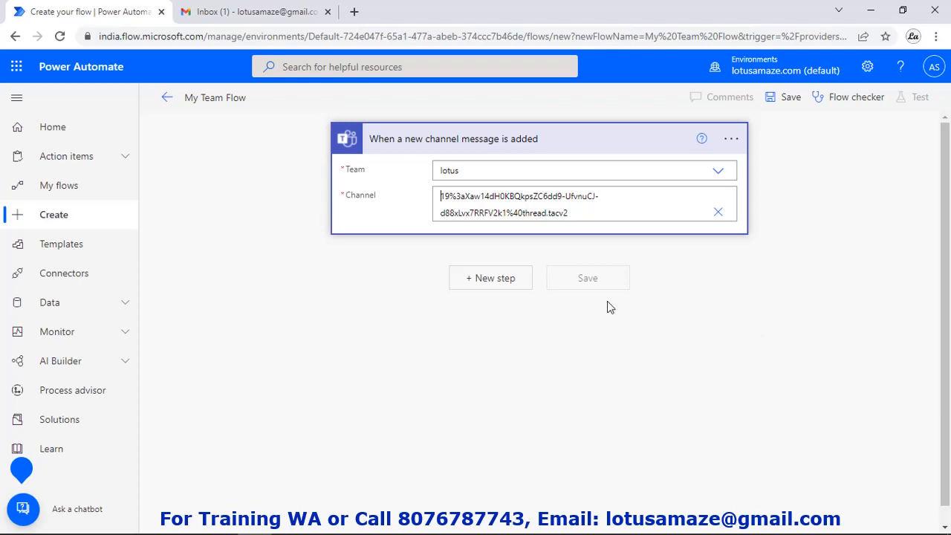
left_click(491, 278)
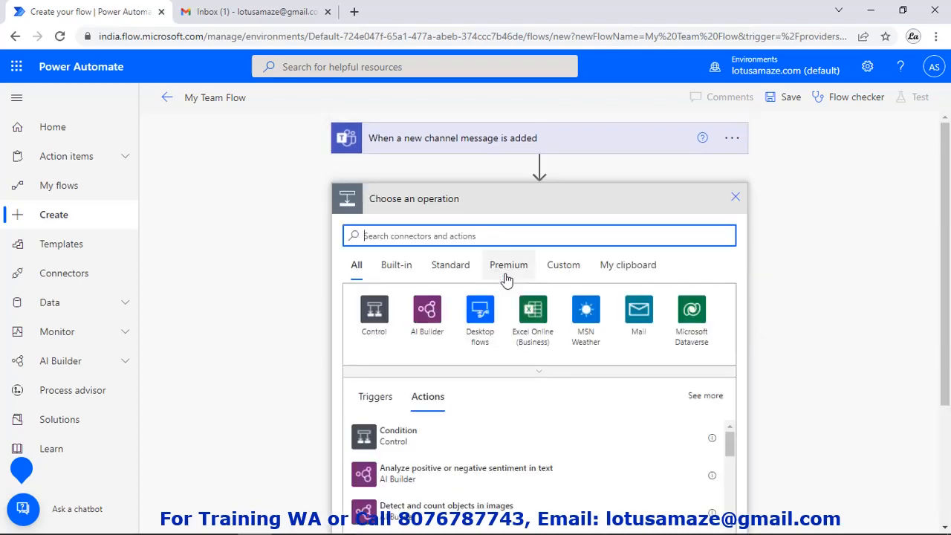
mouse_move(423, 275)
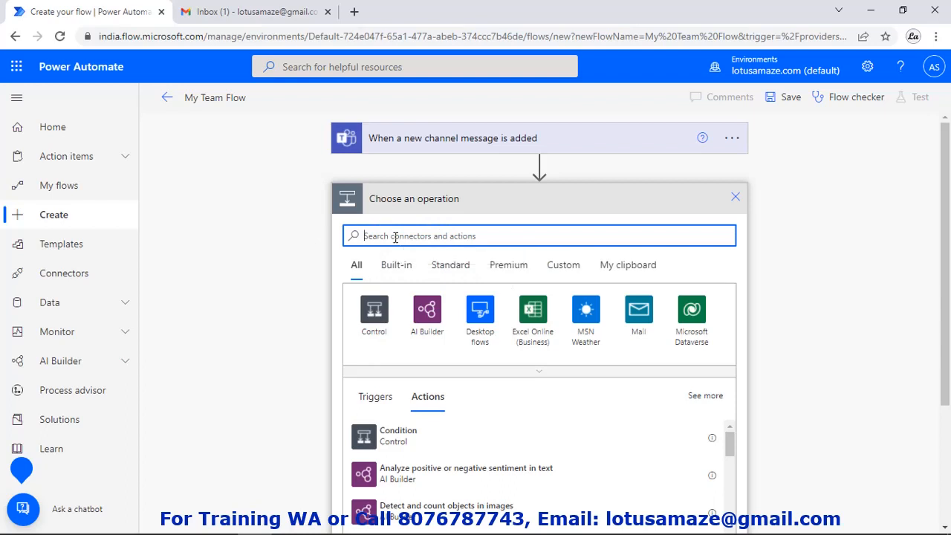
Add the Gmail 'Send email (V2)' action after the trigger
type("gmail")
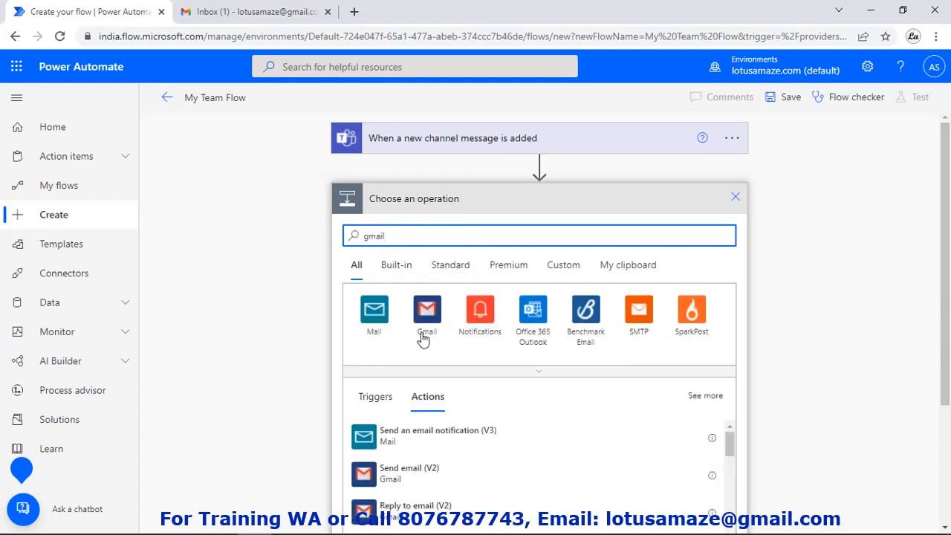
left_click(426, 310)
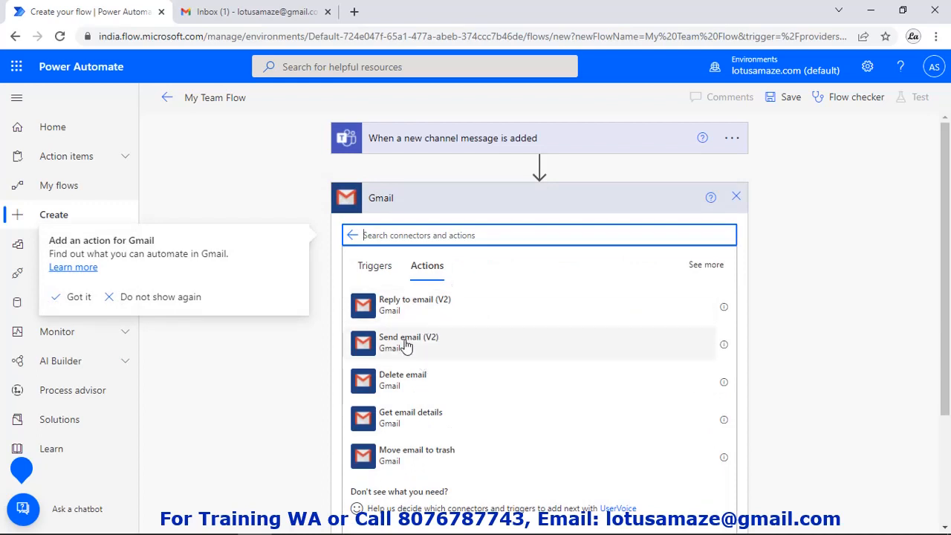
left_click(404, 342)
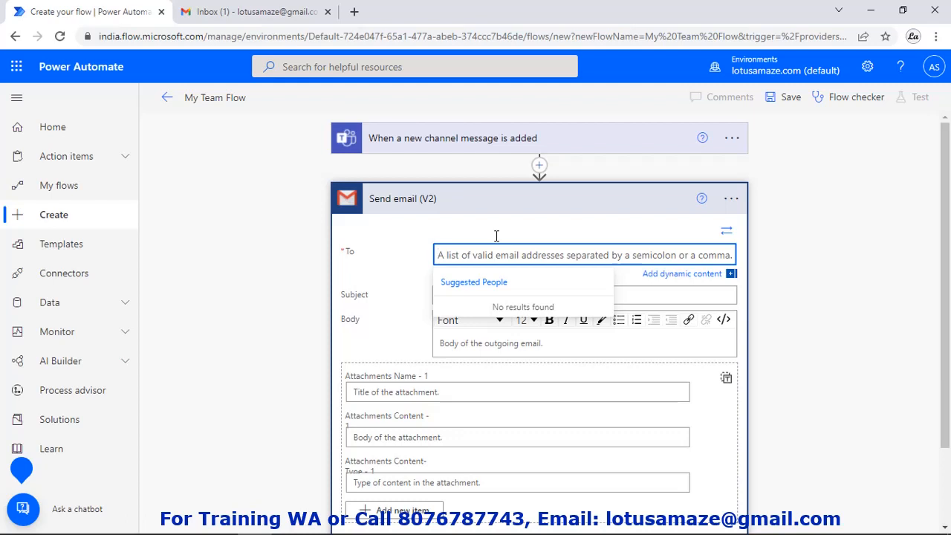
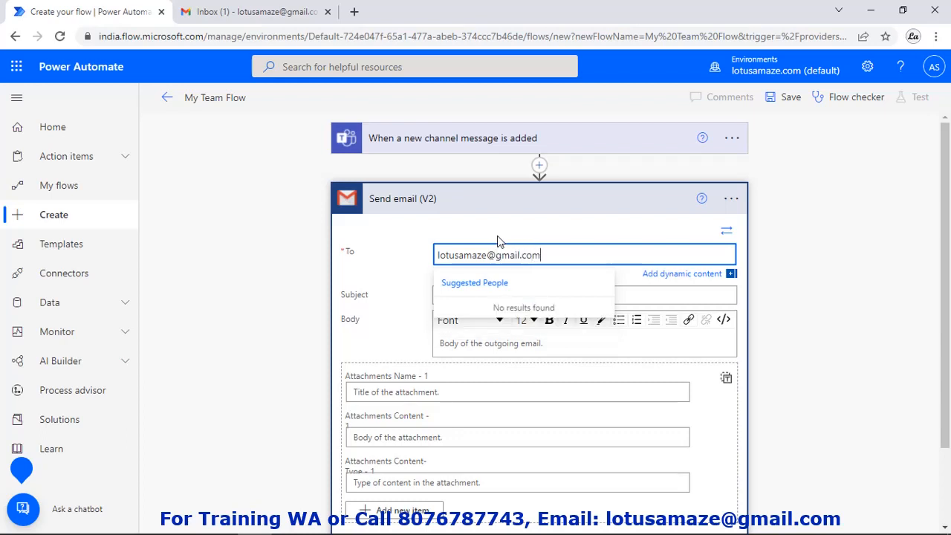
left_click(487, 294)
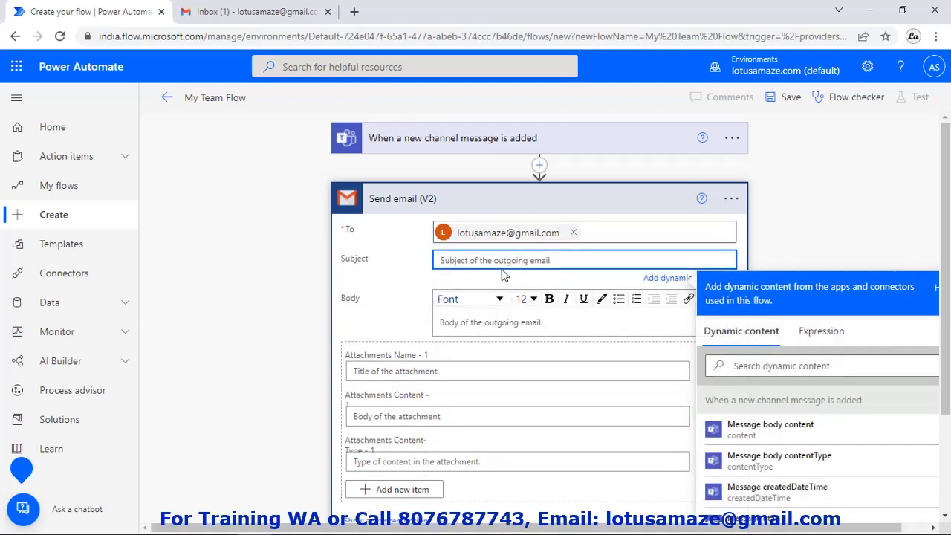
Set the subject to 'Meeting Invitation' followed by the Teams Message subject dynamic content
type("Meeting Invitataion")
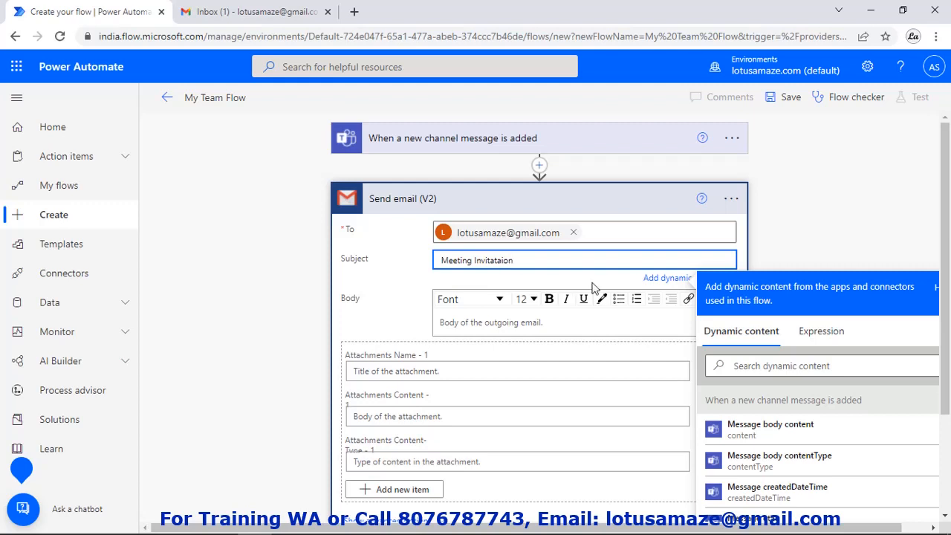
mouse_move(661, 285)
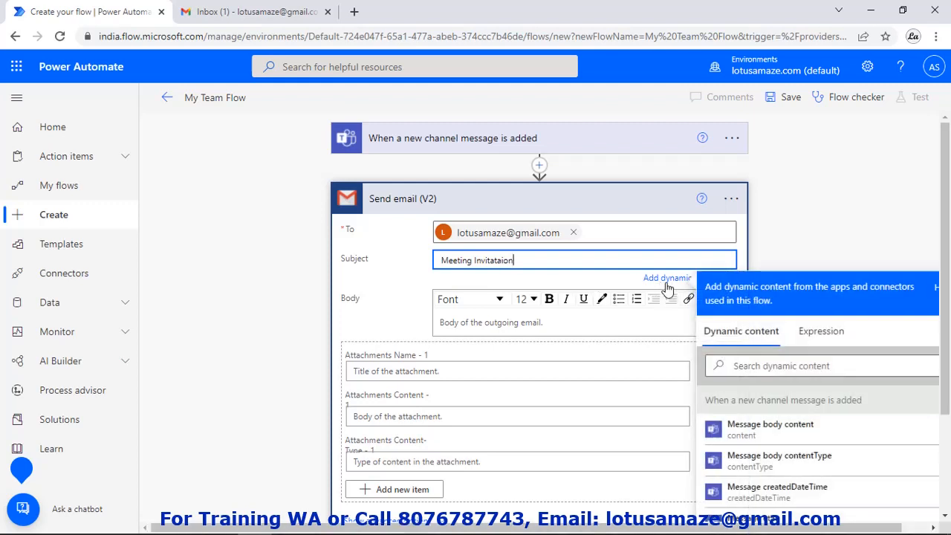
scroll("down", 3)
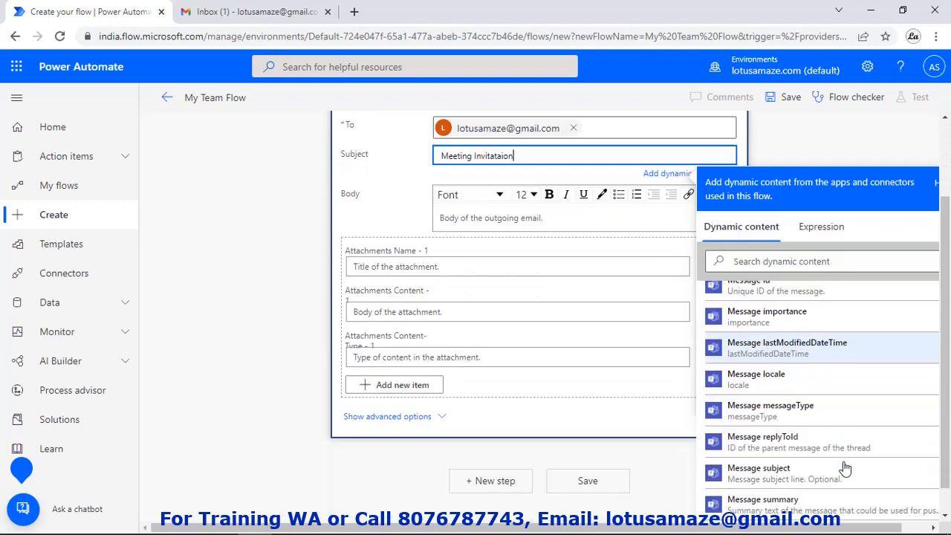
scroll("down", 3)
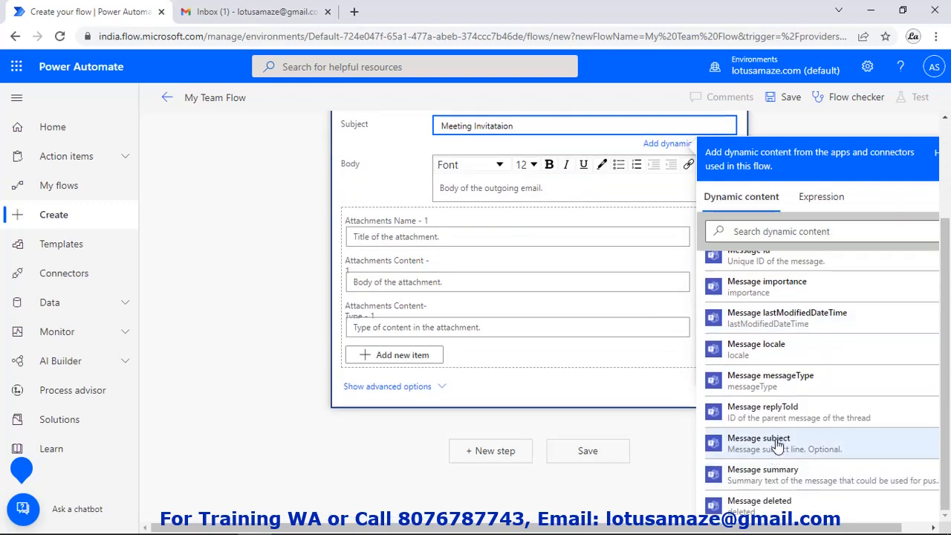
left_click(758, 443)
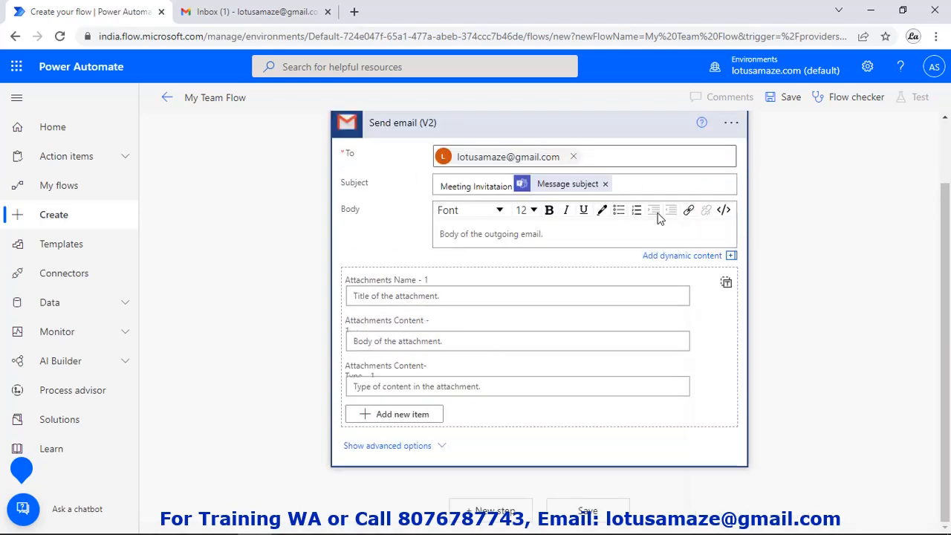
Insert the Teams Message body content as the email body
left_click(682, 256)
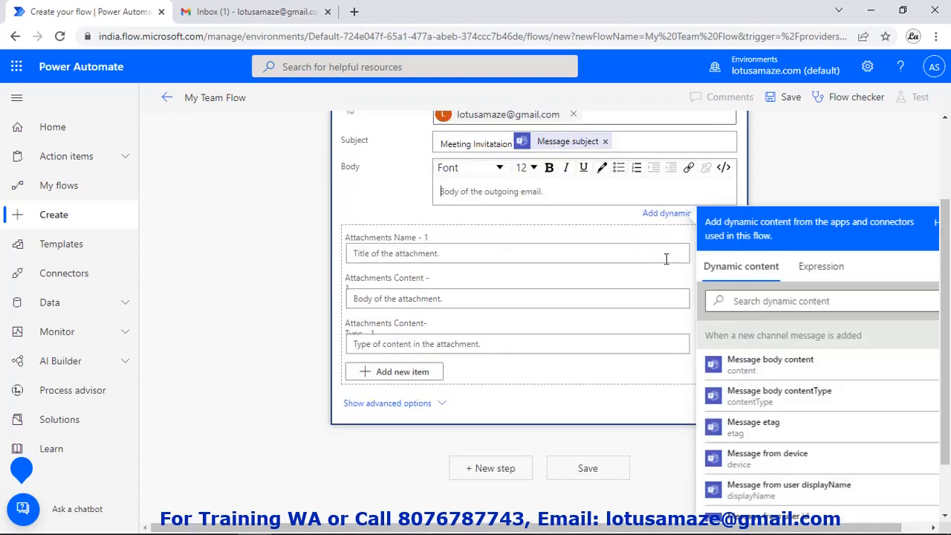
left_click(770, 365)
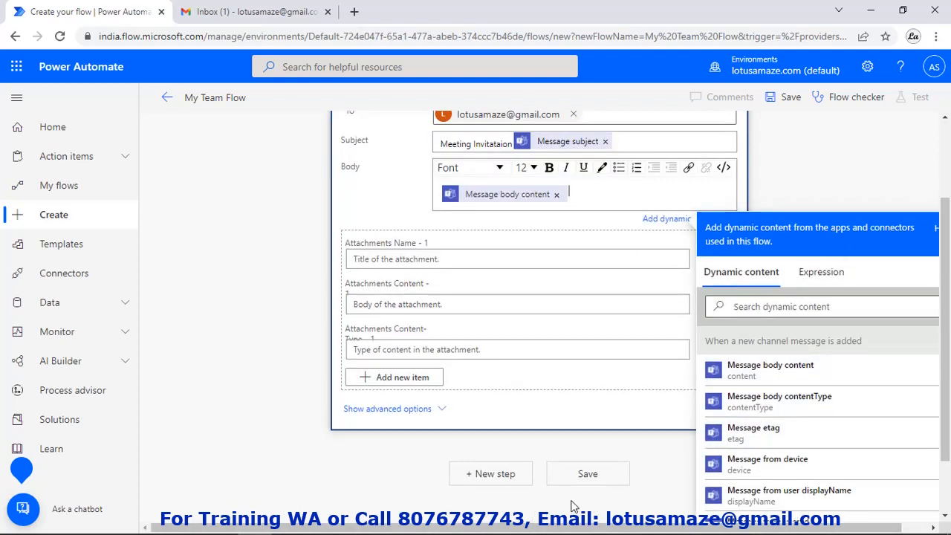
Save My Team Flow and start a manual test run
left_click(588, 472)
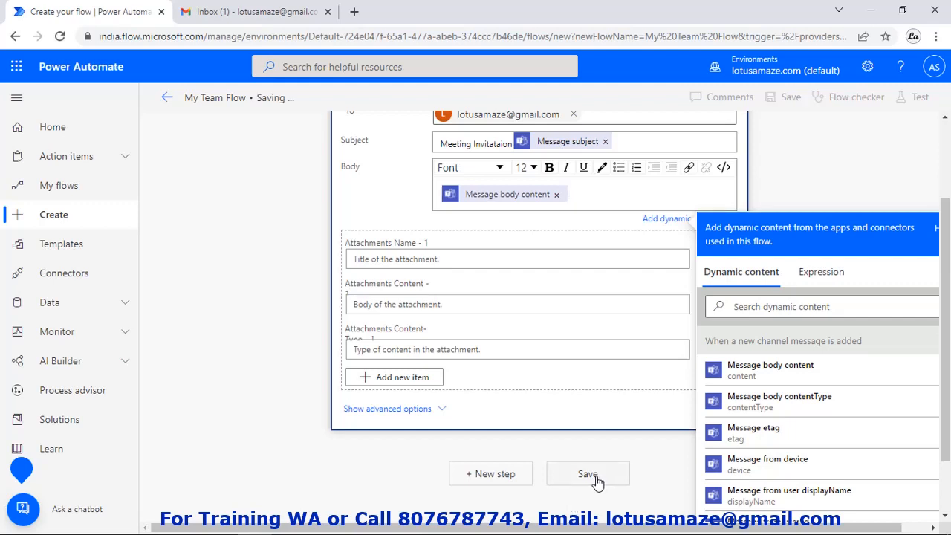
left_click(588, 473)
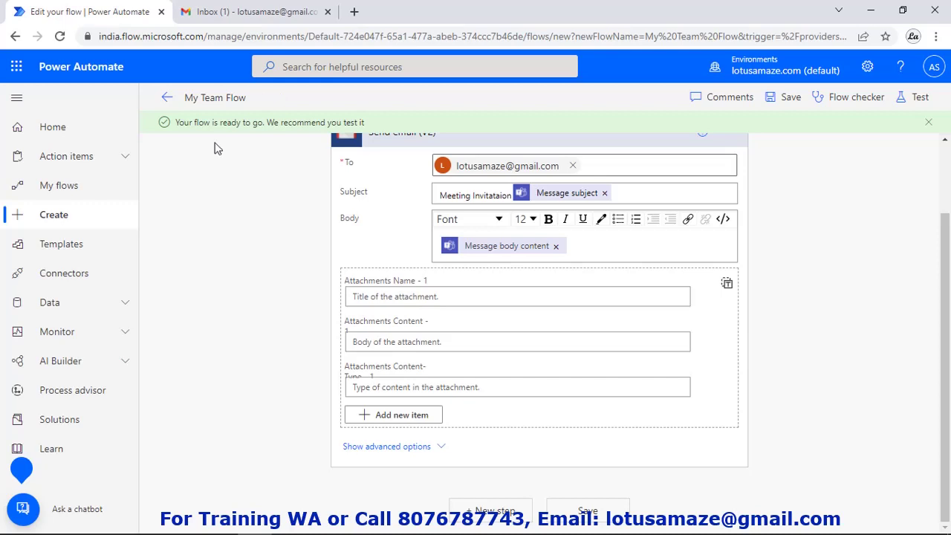
mouse_move(918, 111)
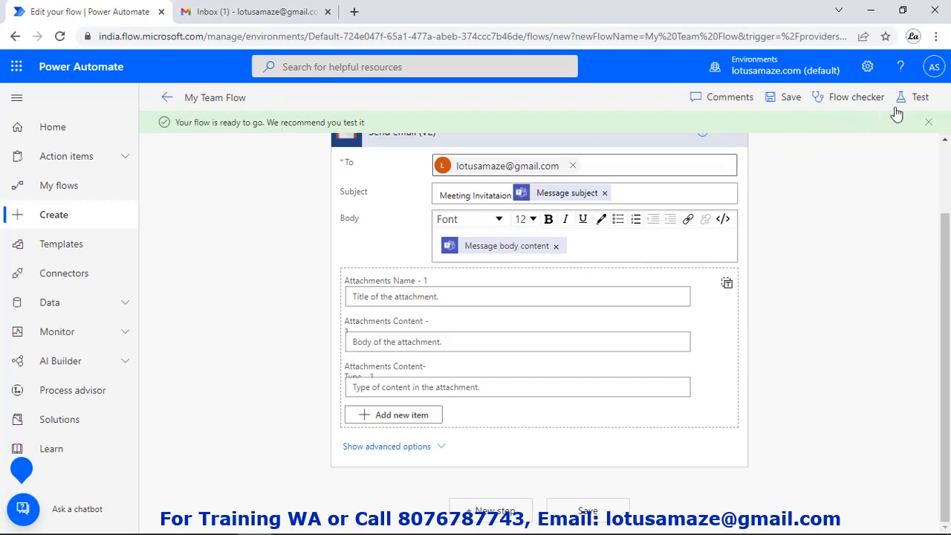
left_click(915, 96)
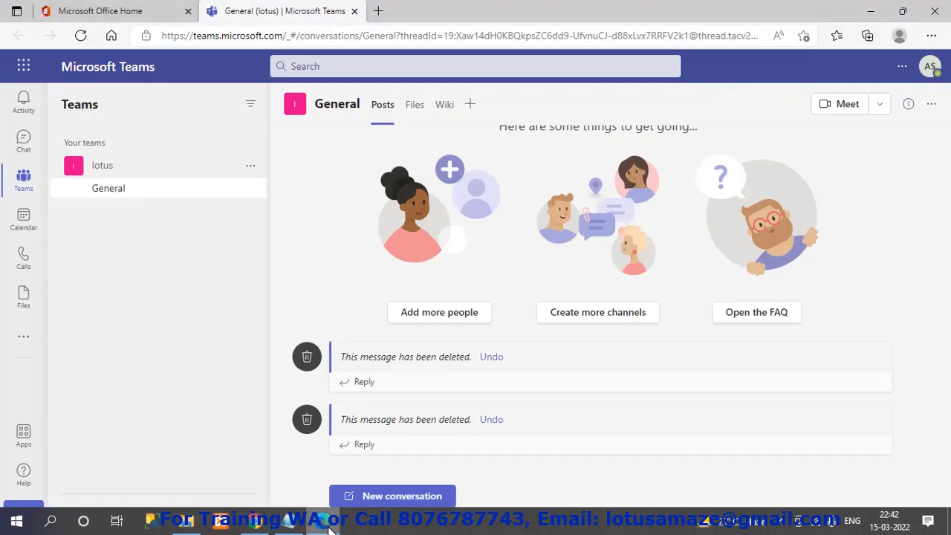
Post a test message about the Team Testing flow sending an email in the General channel, then view the Gmail inbox
left_click(395, 496)
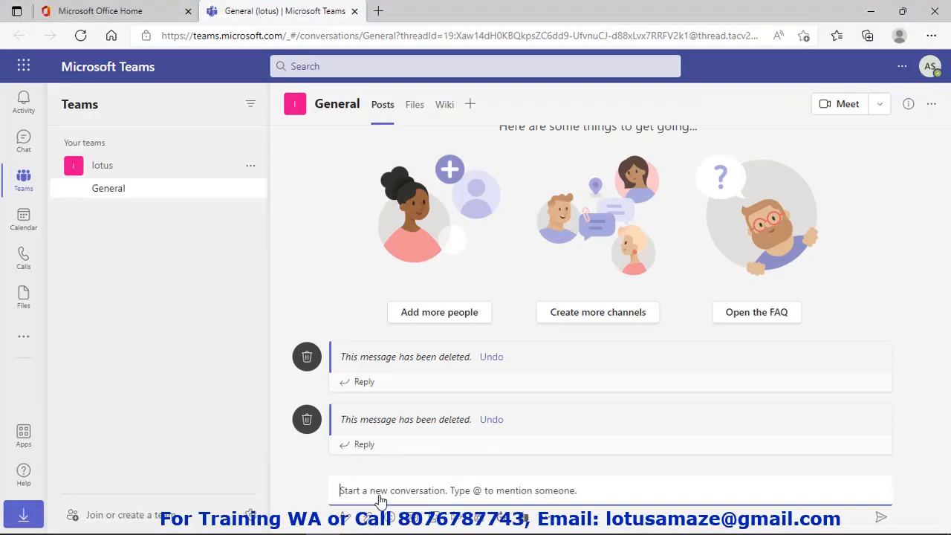
type("This the")
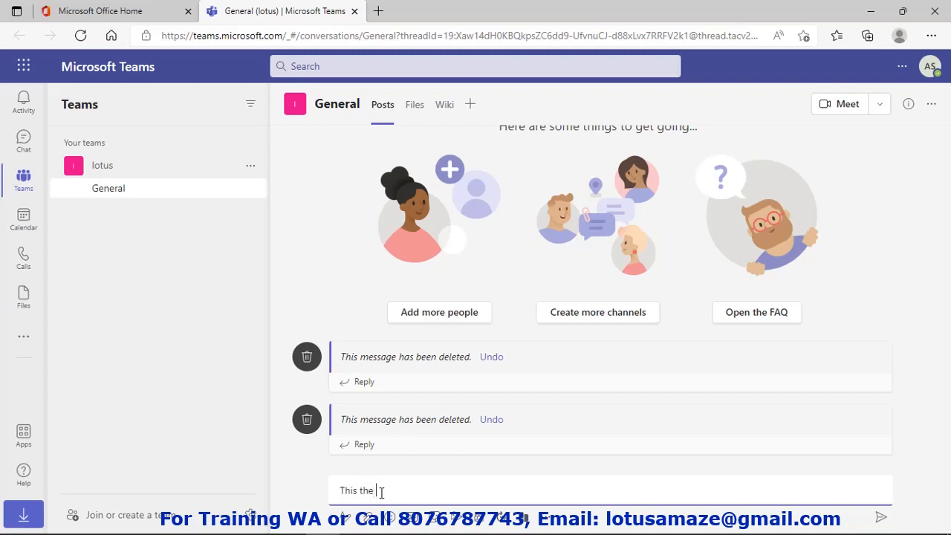
type("message f")
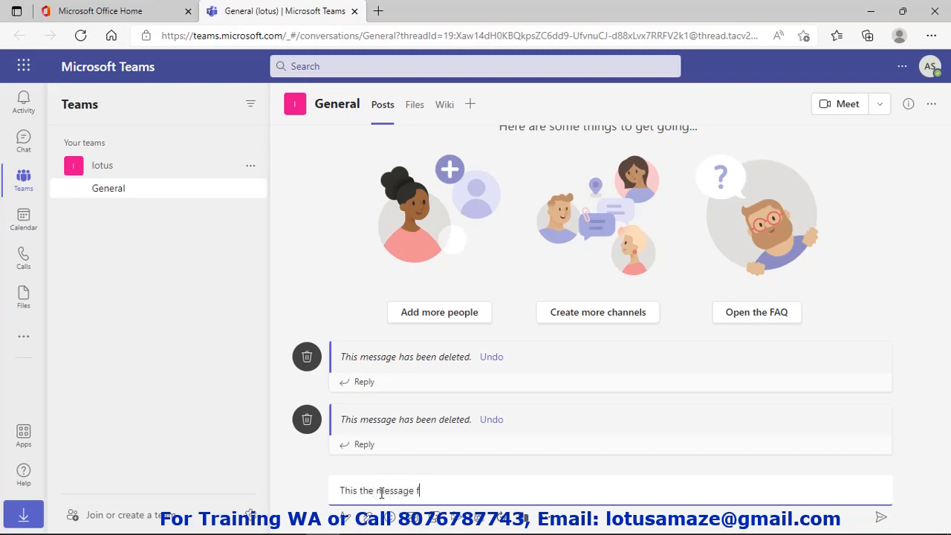
type("or")
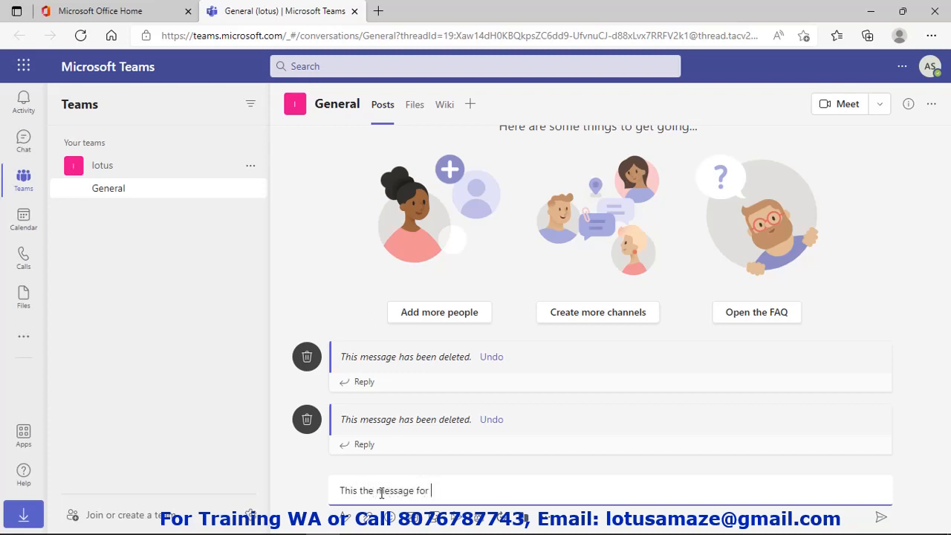
type("Team")
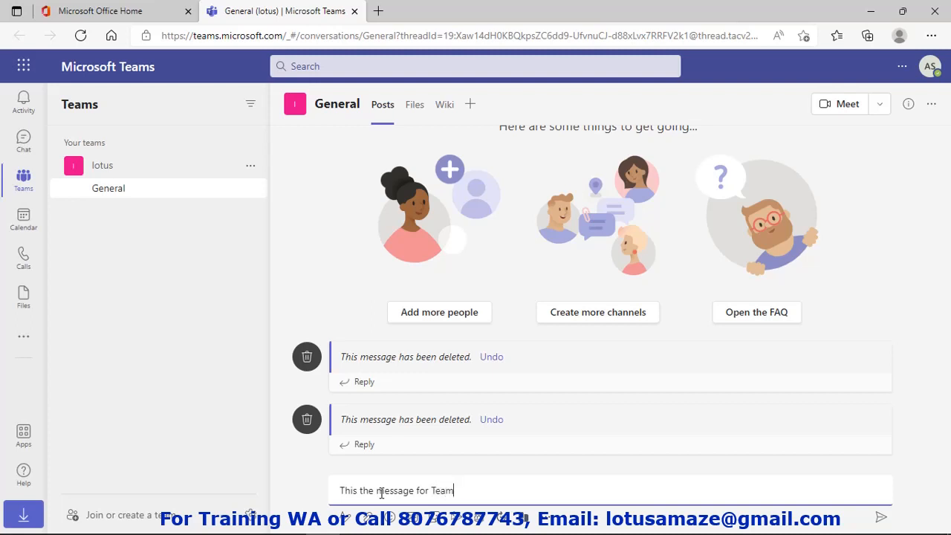
type("Testing flow f")
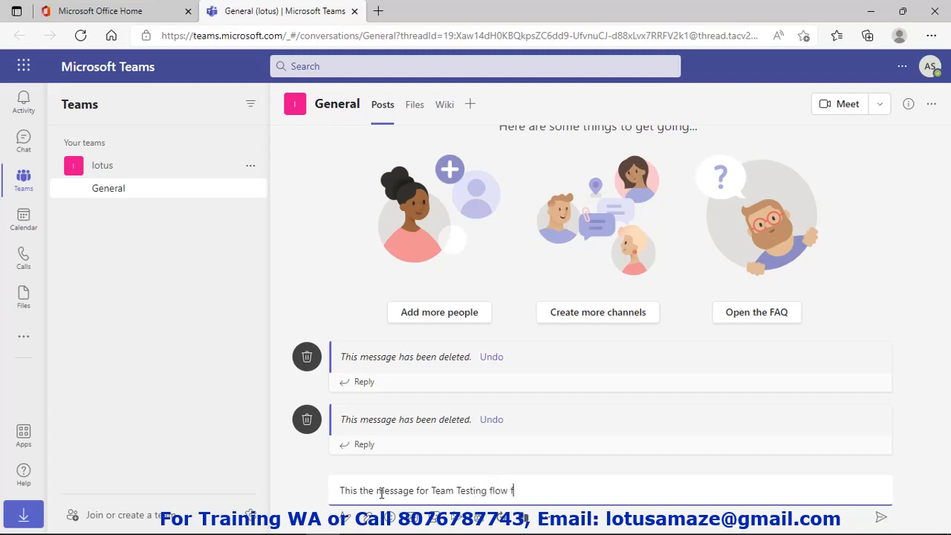
type("or sending")
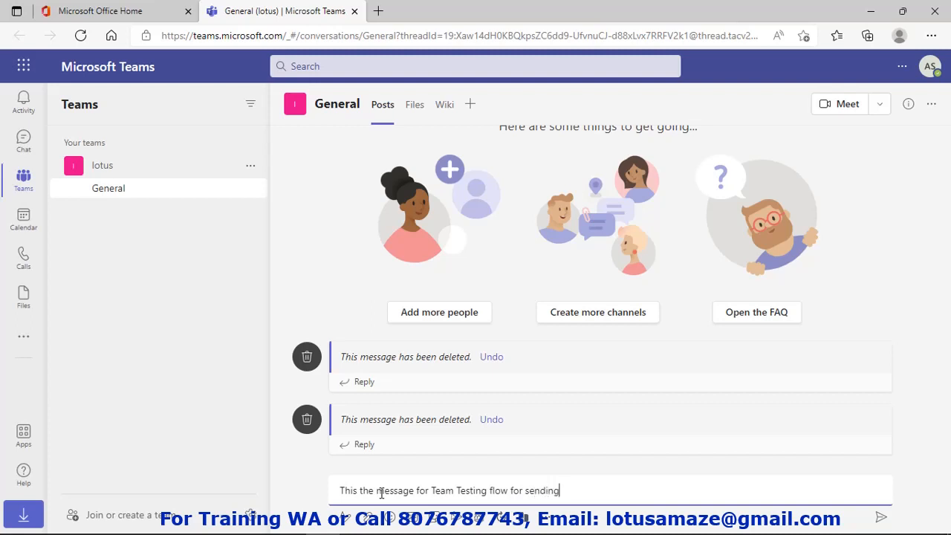
type("a")
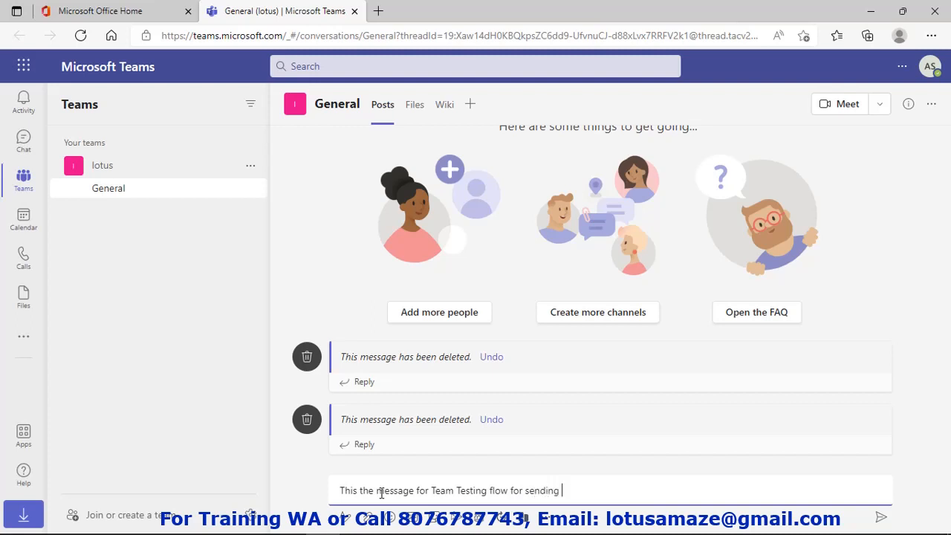
type("an email")
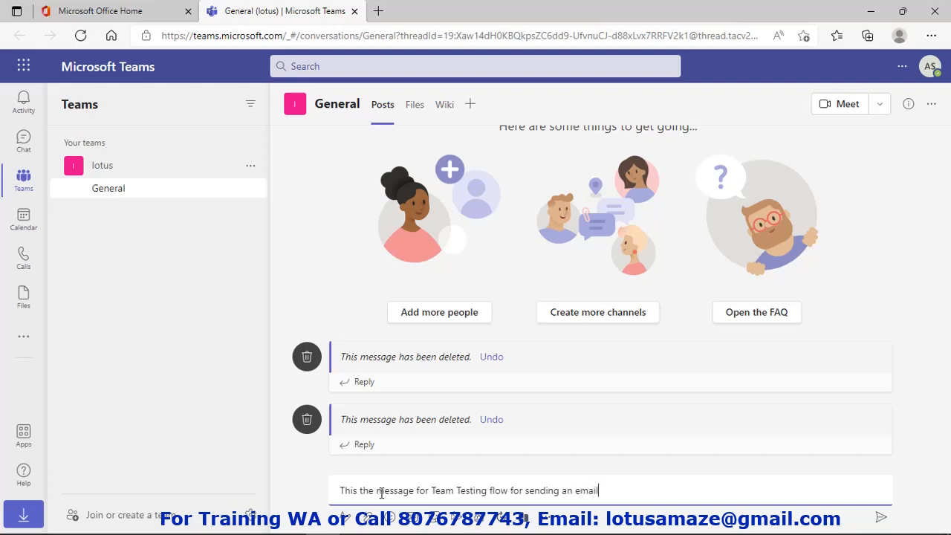
type("when this")
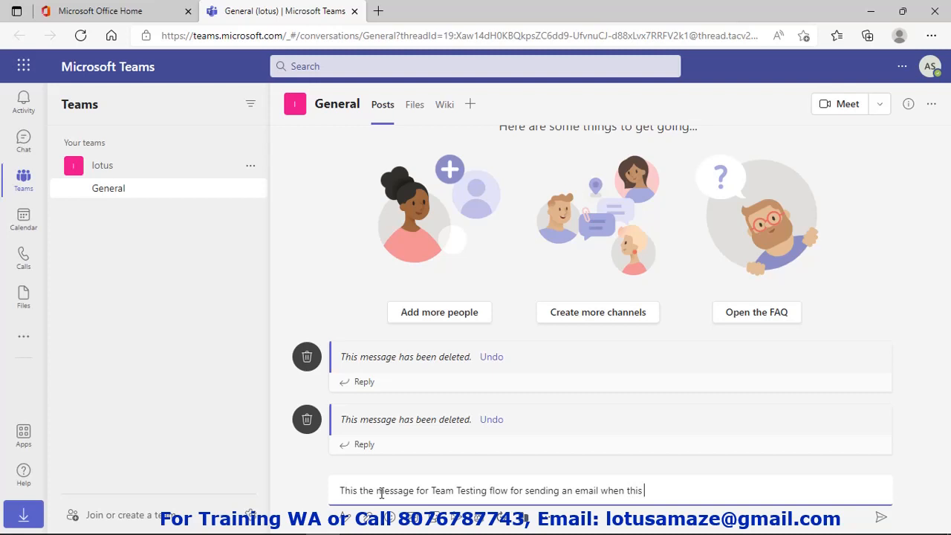
type("messge id")
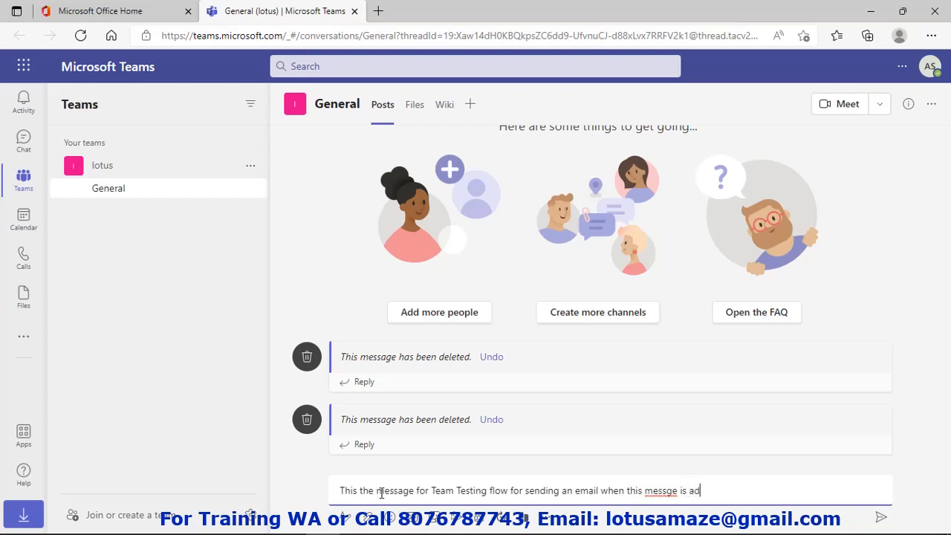
type("ded")
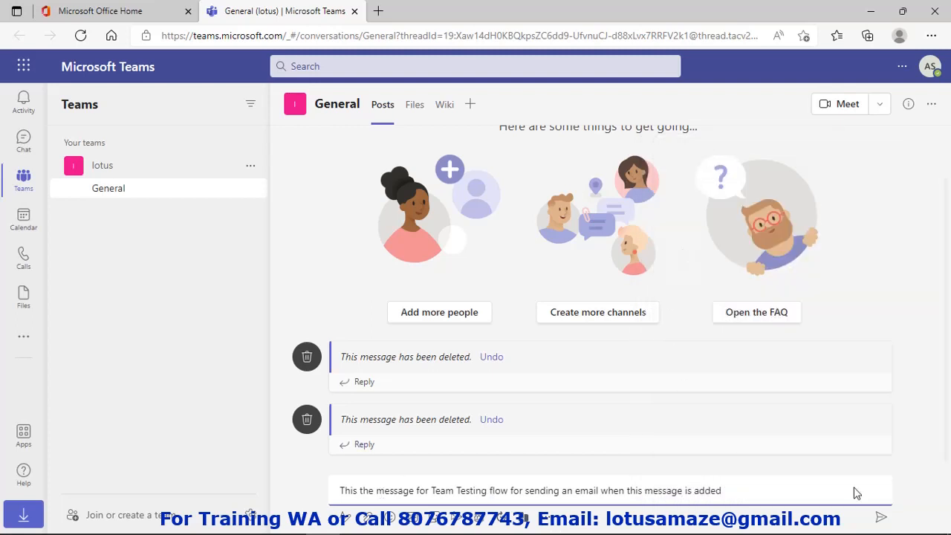
mouse_move(883, 517)
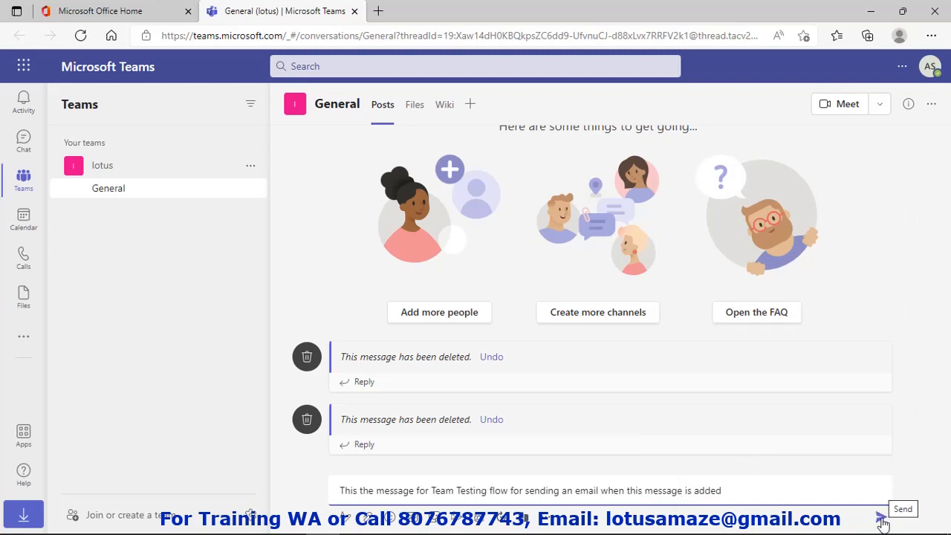
left_click(883, 517)
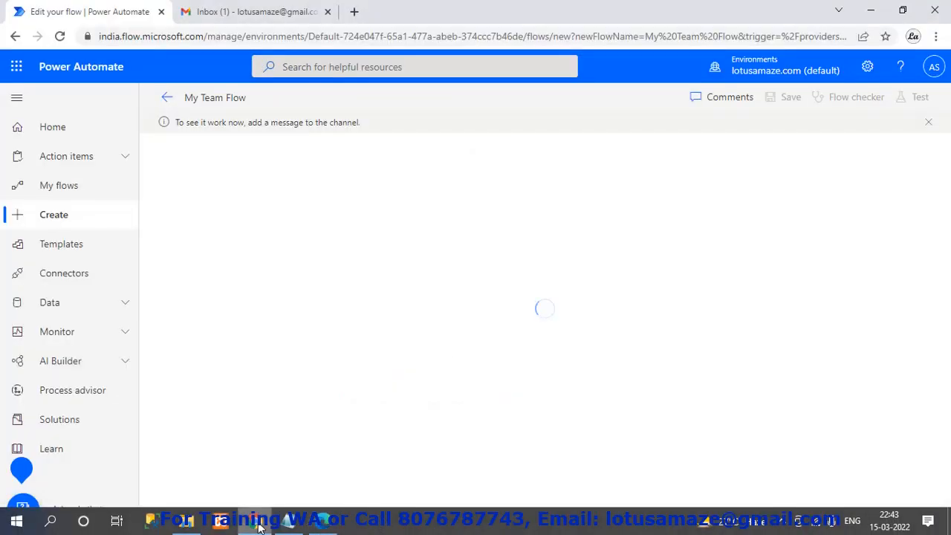
left_click(256, 12)
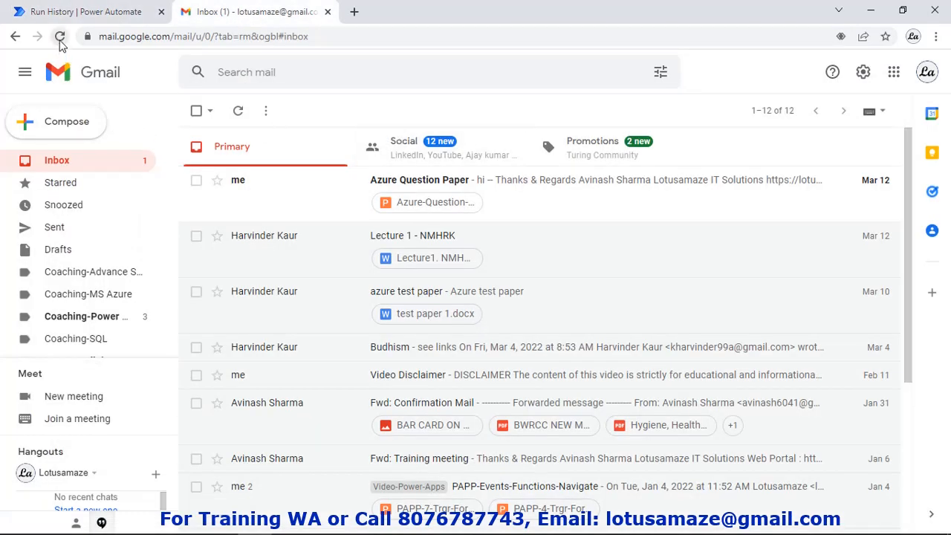
Refresh Gmail, read the new Meeting Invitataion email, then return to the flow's run history
left_click(60, 35)
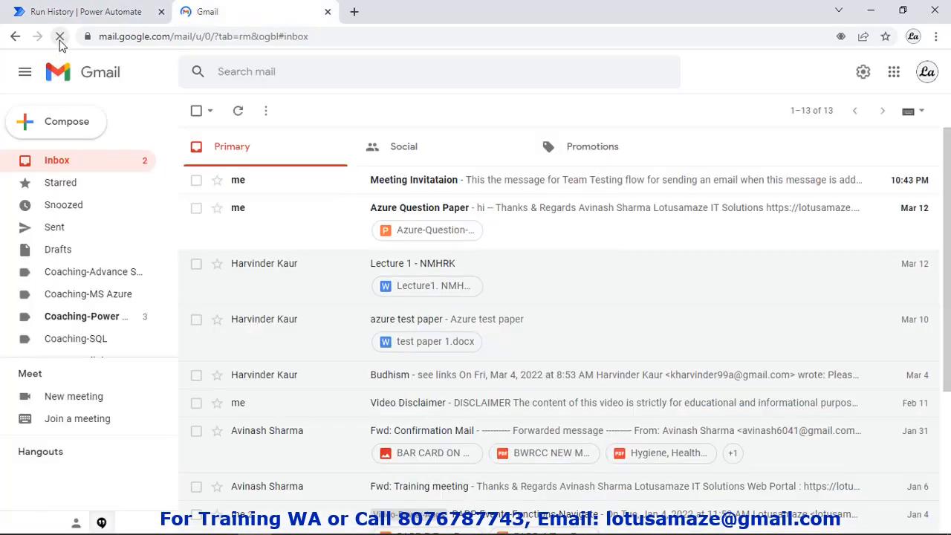
left_click(59, 36)
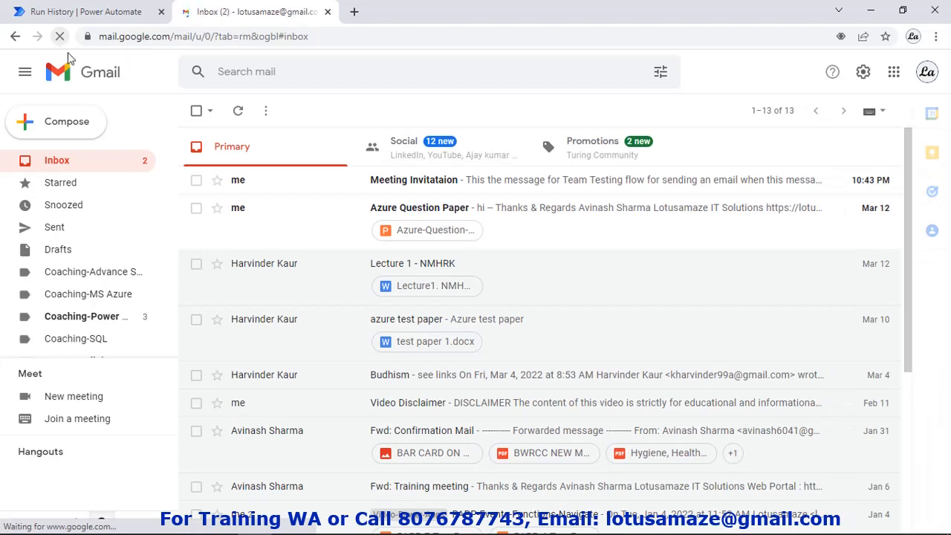
mouse_move(413, 184)
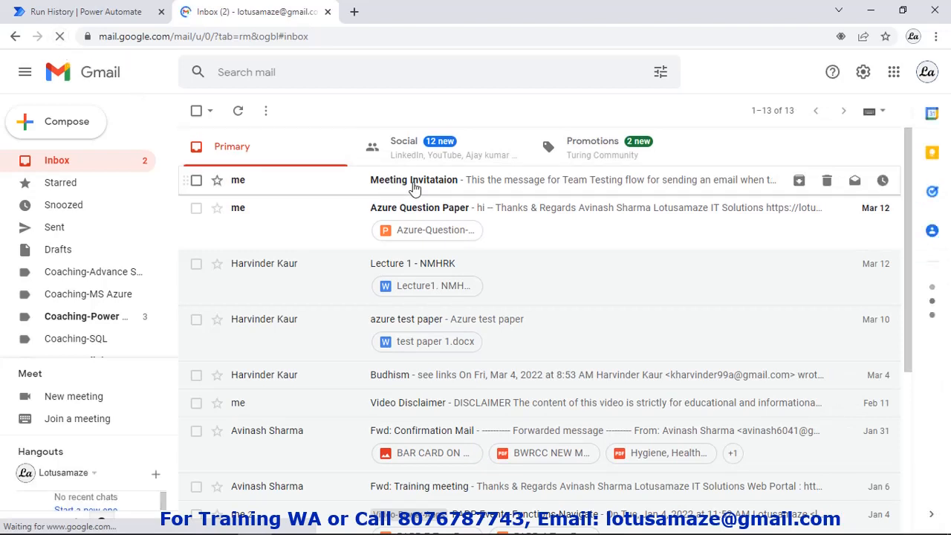
left_click(413, 180)
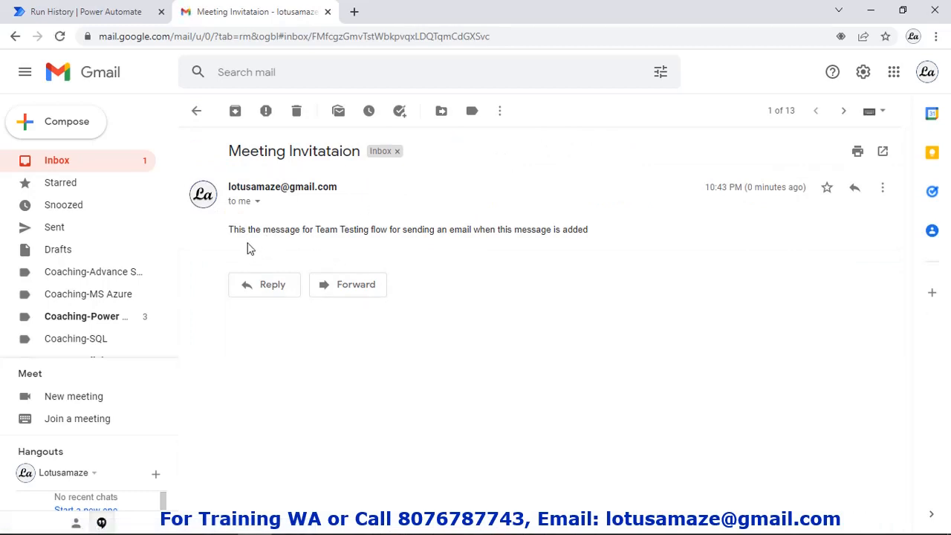
mouse_move(395, 243)
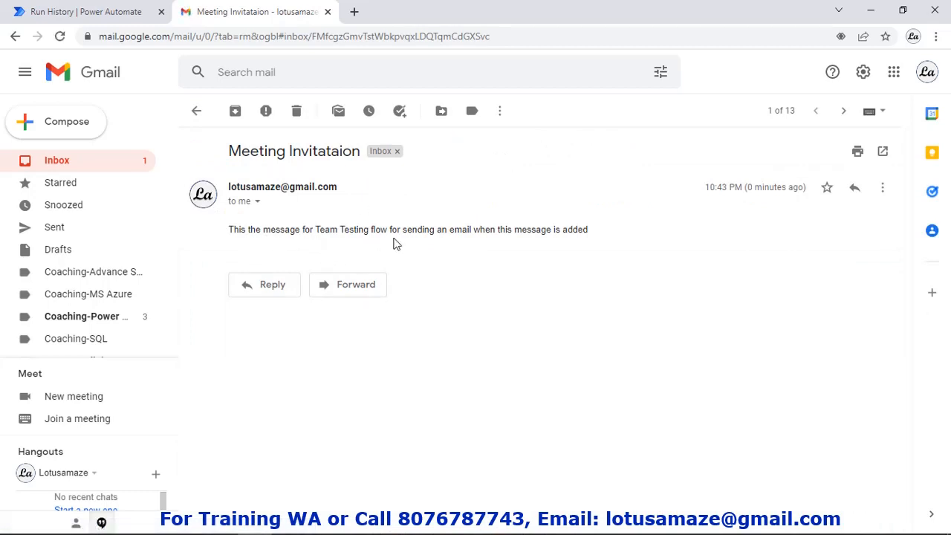
mouse_move(446, 244)
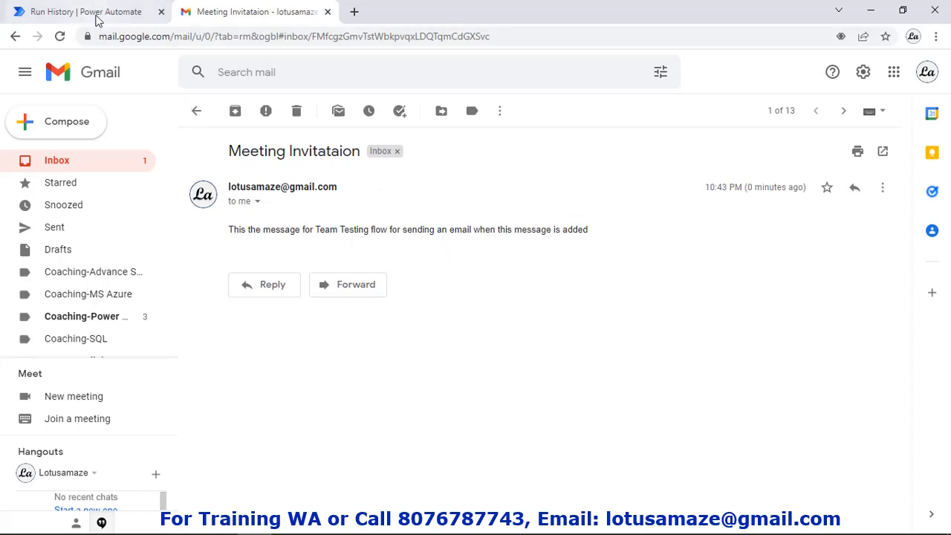
left_click(89, 12)
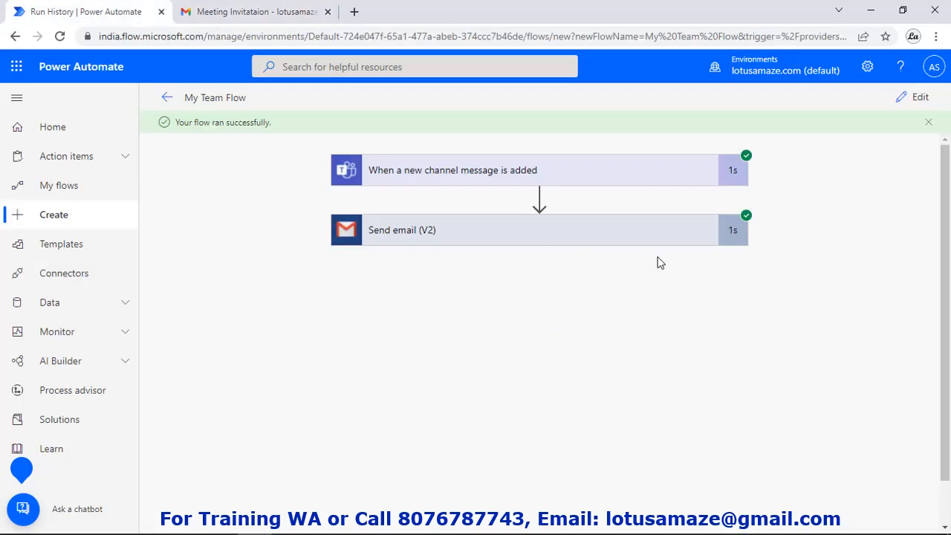